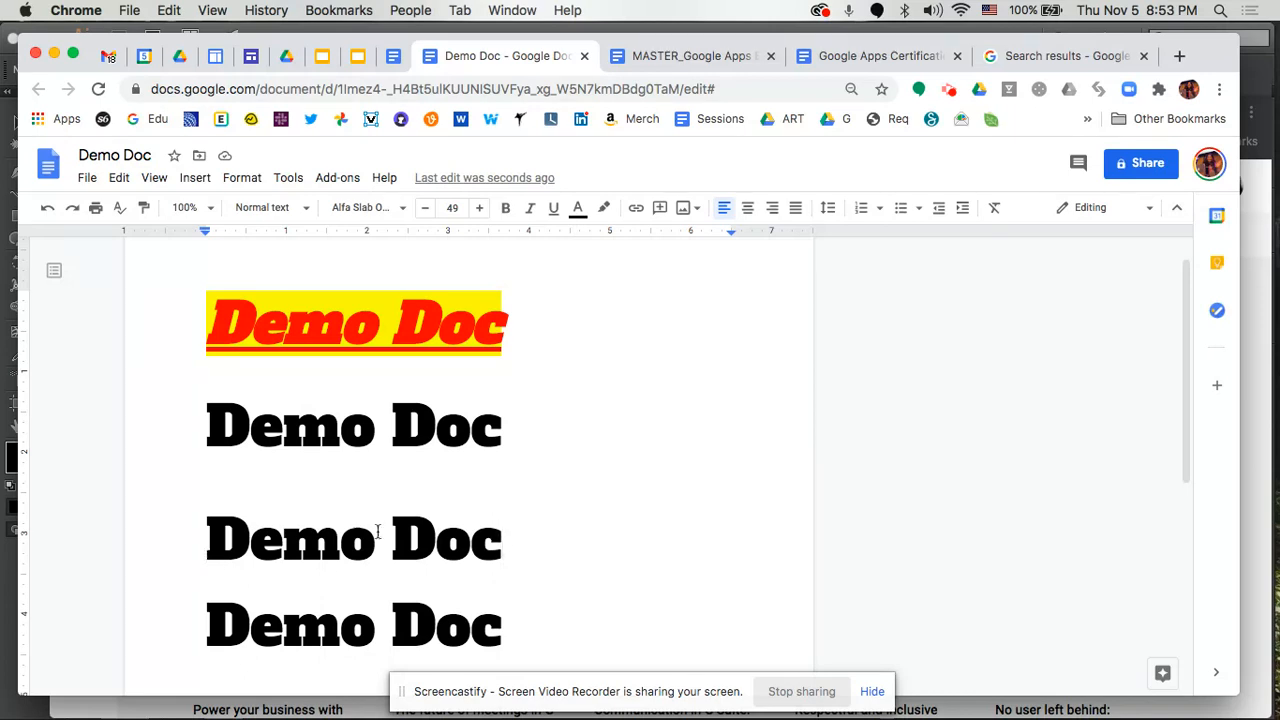
# Add a comment reading "Hi!" to the selected third Demo Doc line via Insert > Comment.
pyautogui.tripleClick(353, 540)
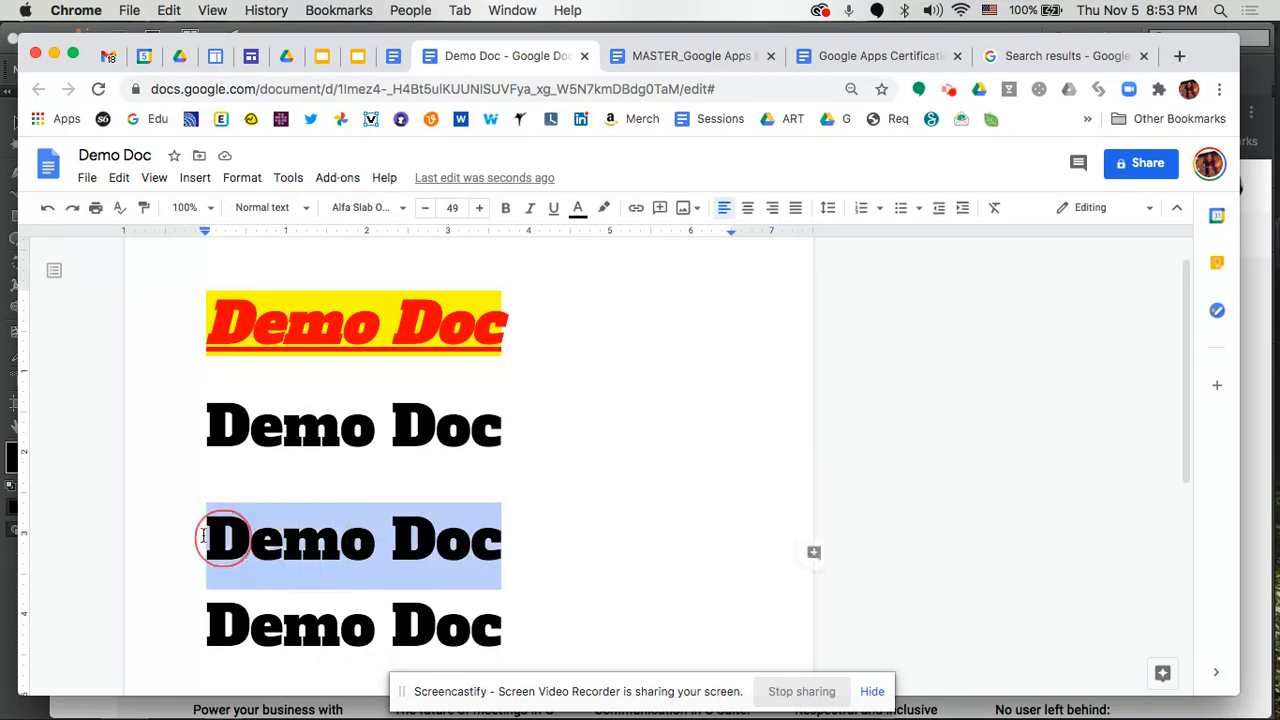
pyautogui.moveTo(184, 535)
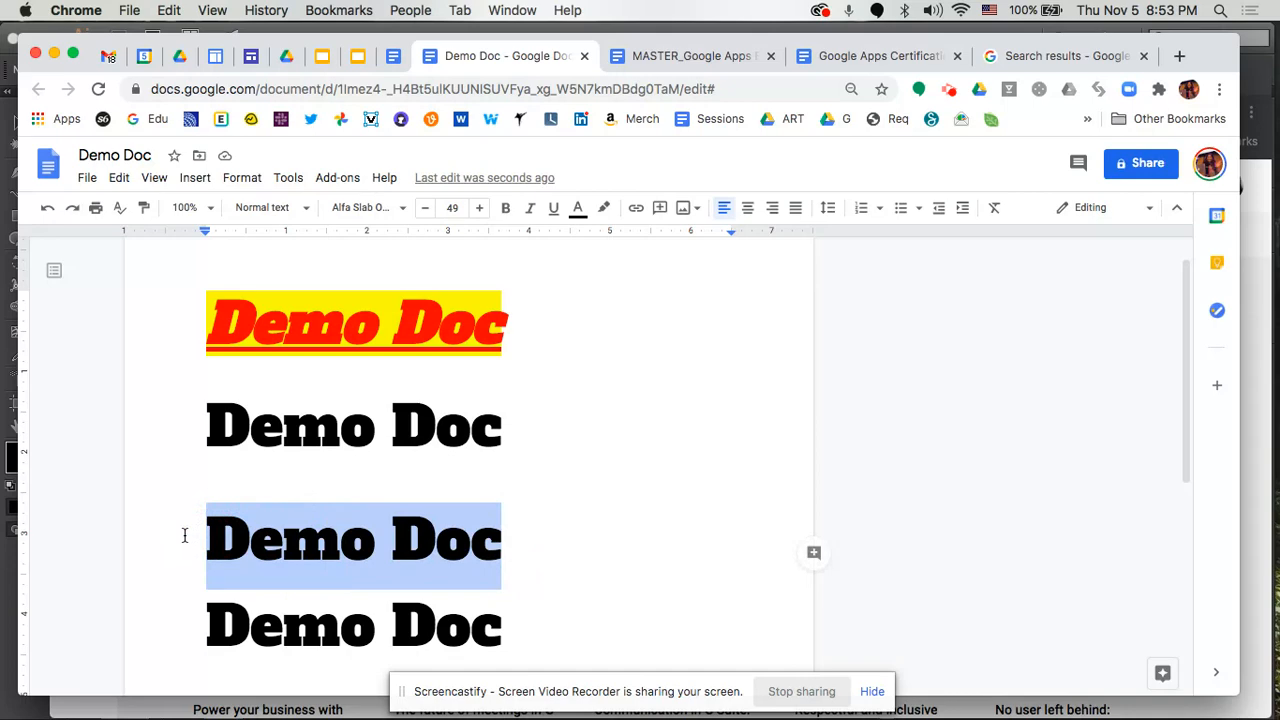
pyautogui.moveTo(154, 178)
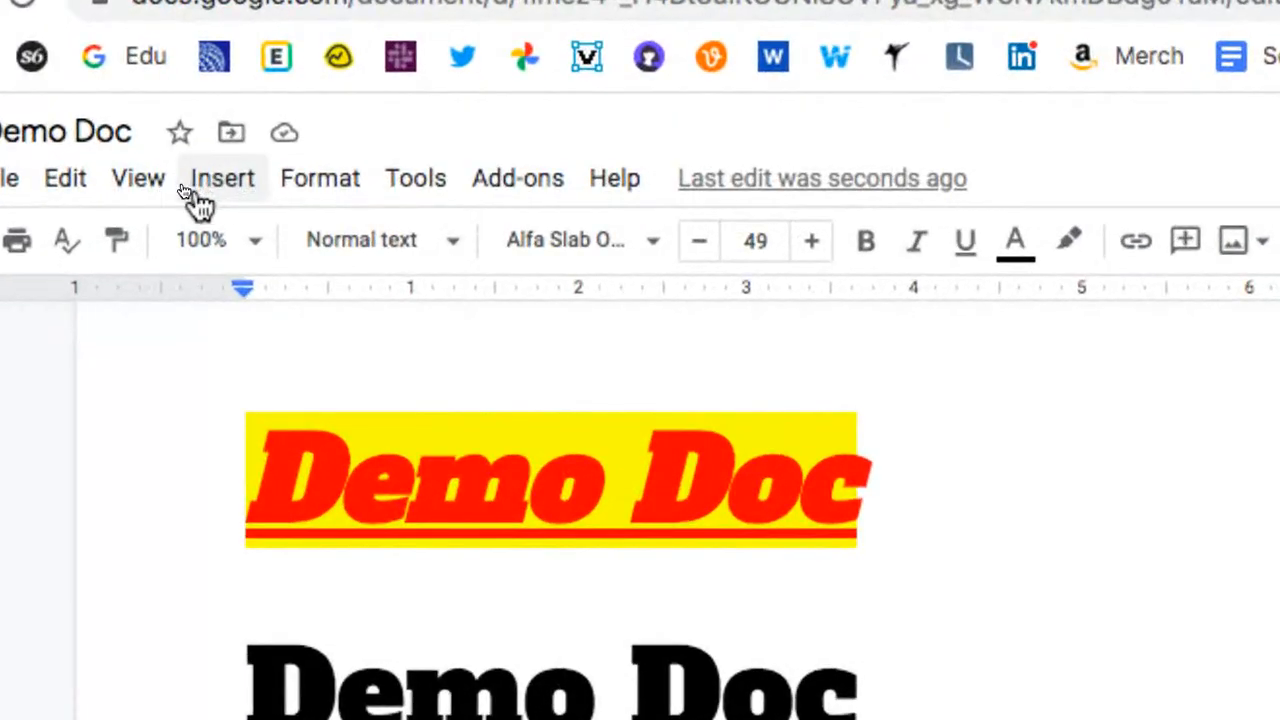
pyautogui.click(222, 178)
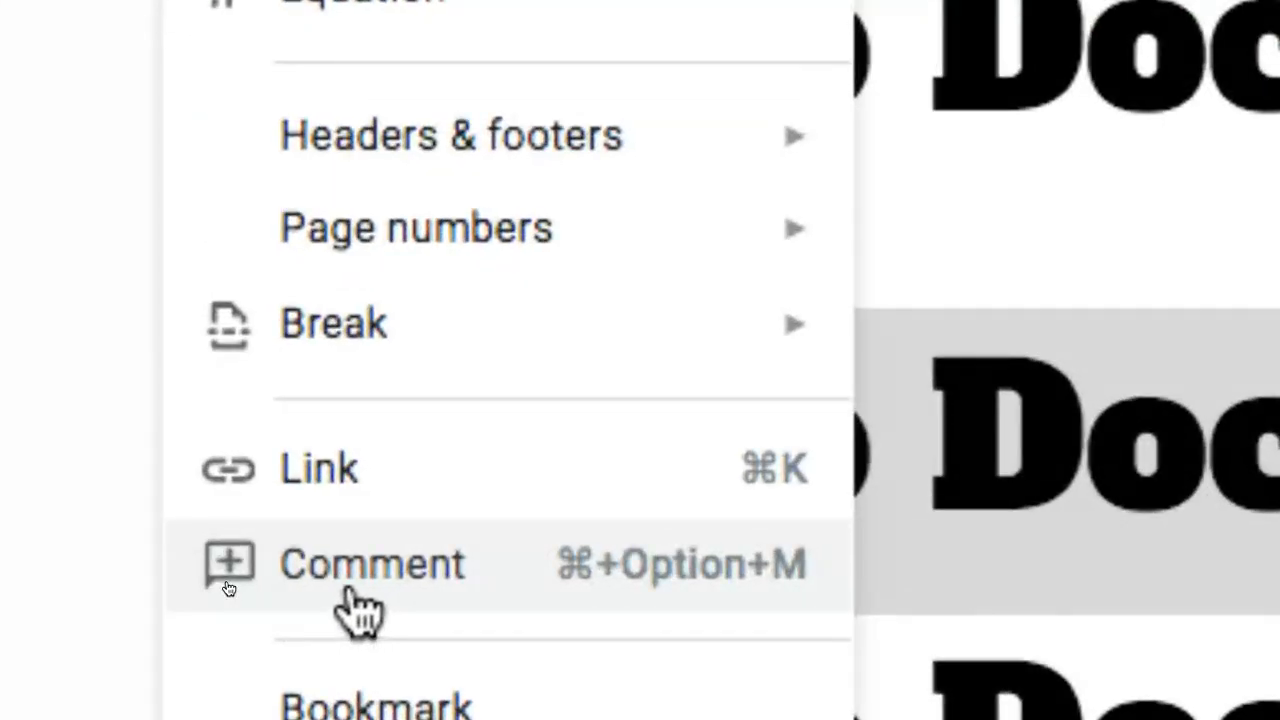
pyautogui.click(371, 563)
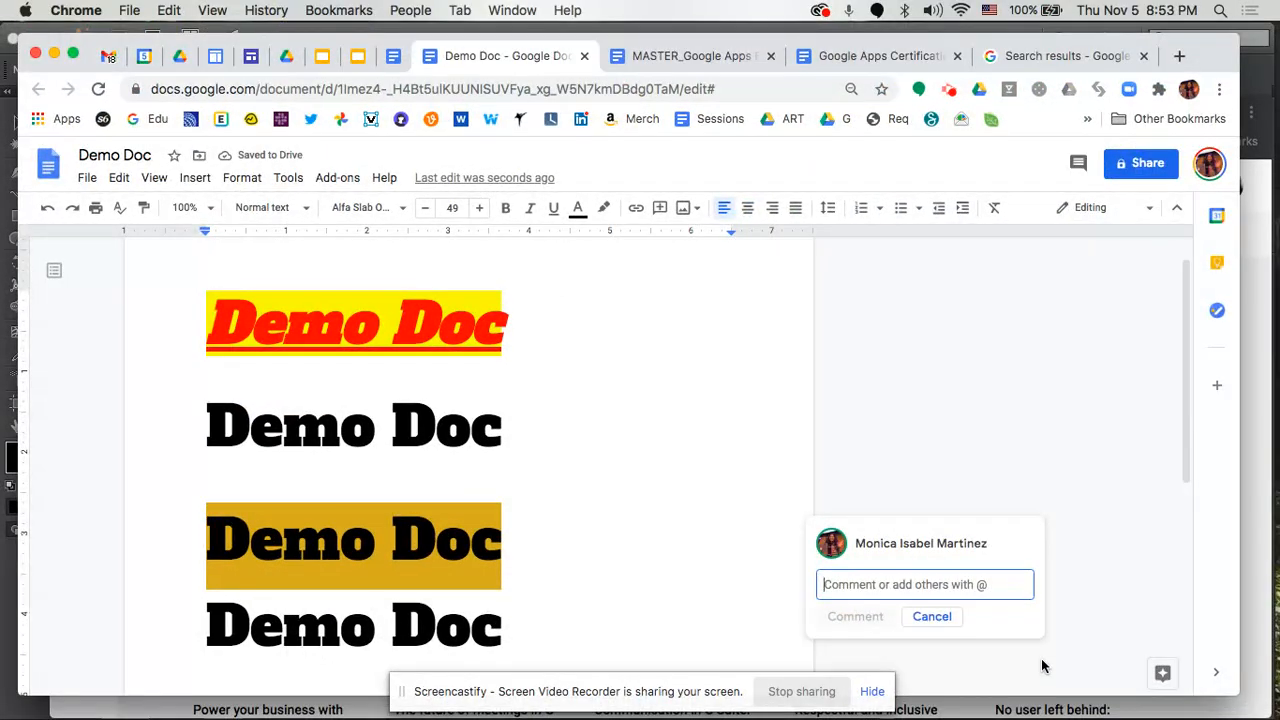
pyautogui.write('H')
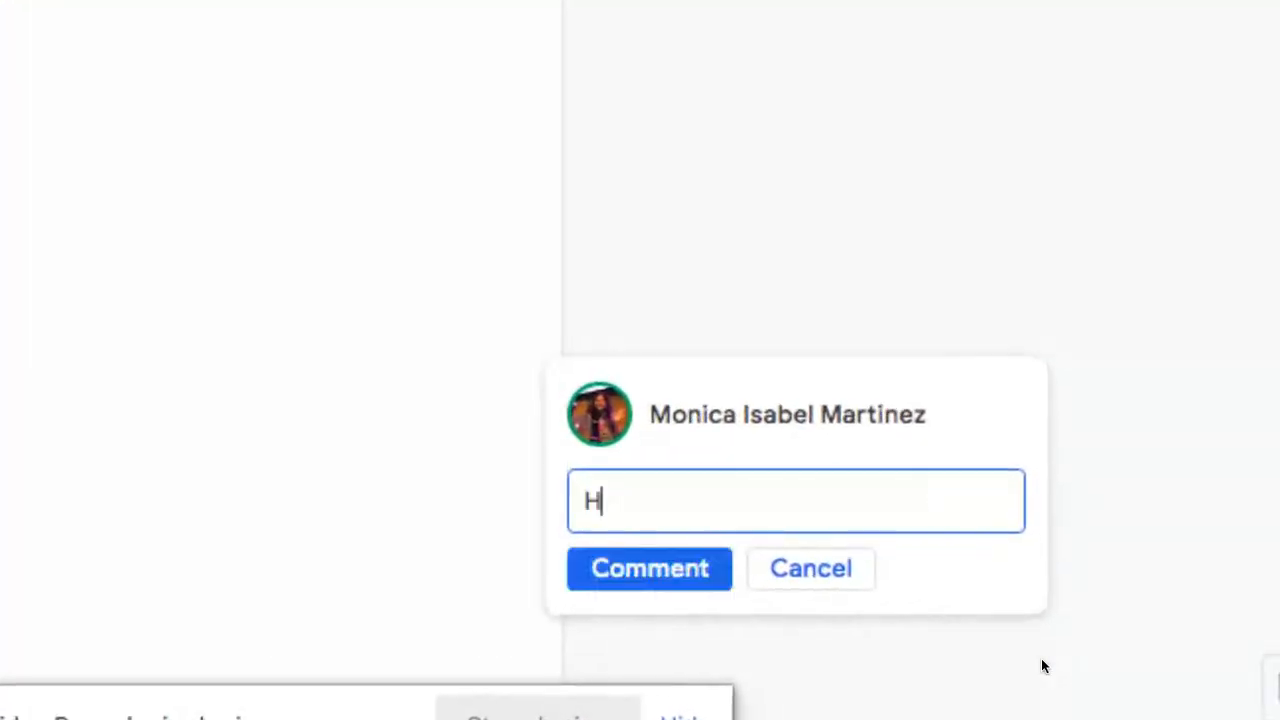
pyautogui.write('i!')
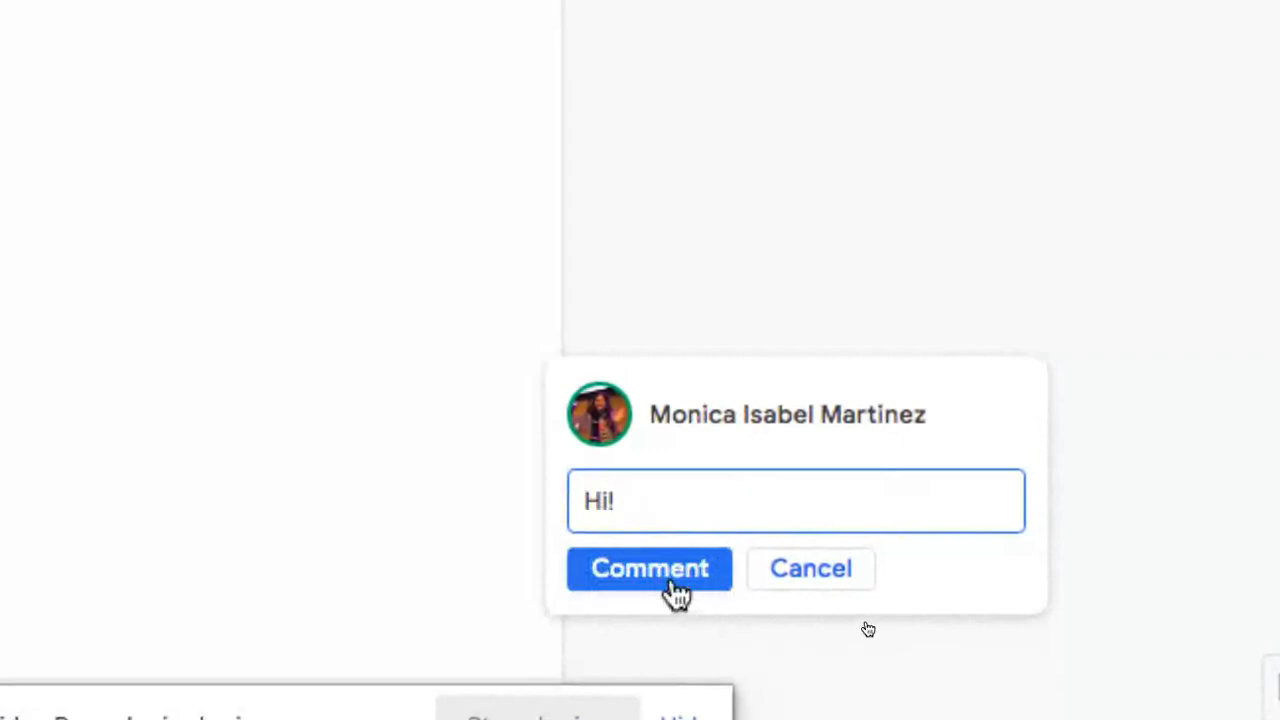
pyautogui.click(649, 568)
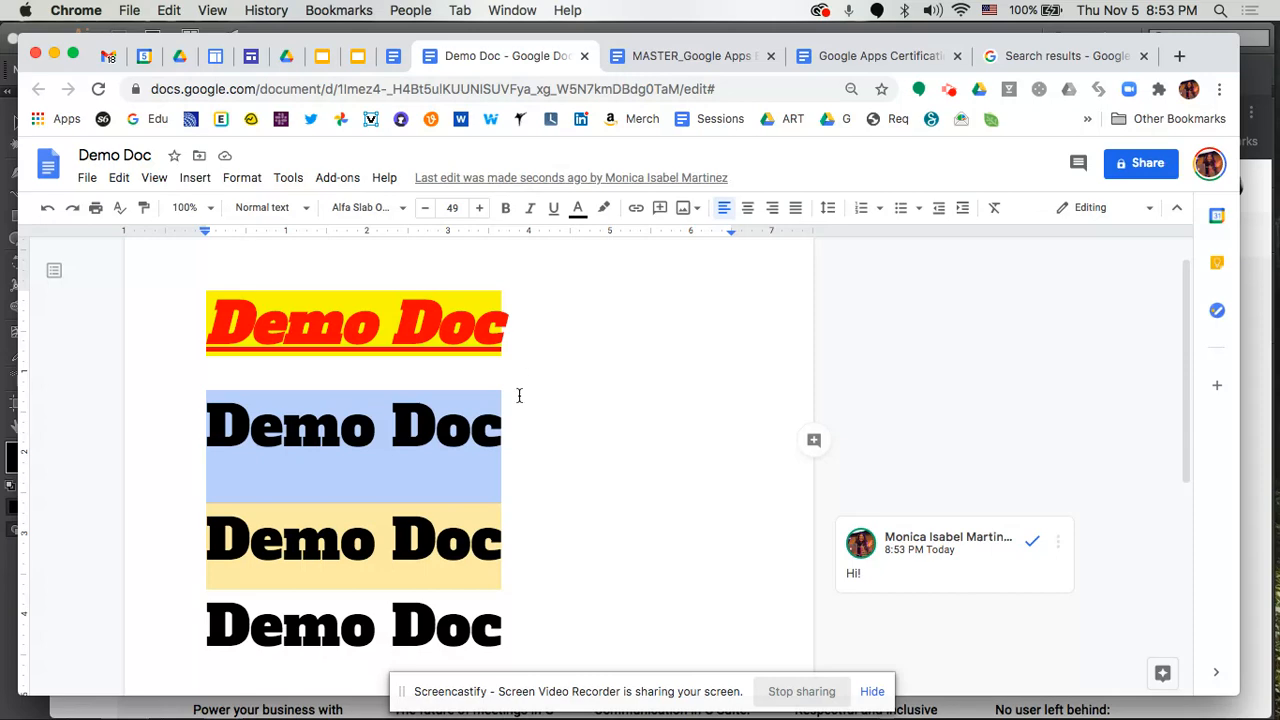
pyautogui.moveTo(527, 433)
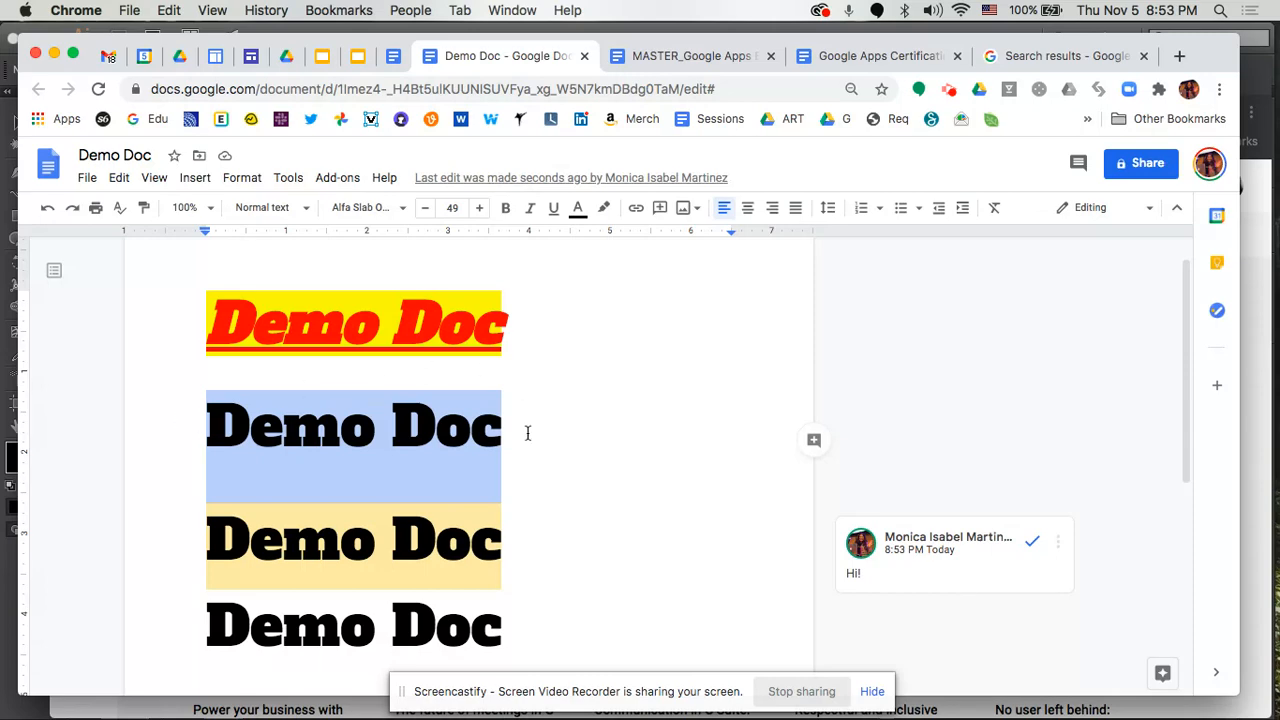
pyautogui.moveTo(849, 471)
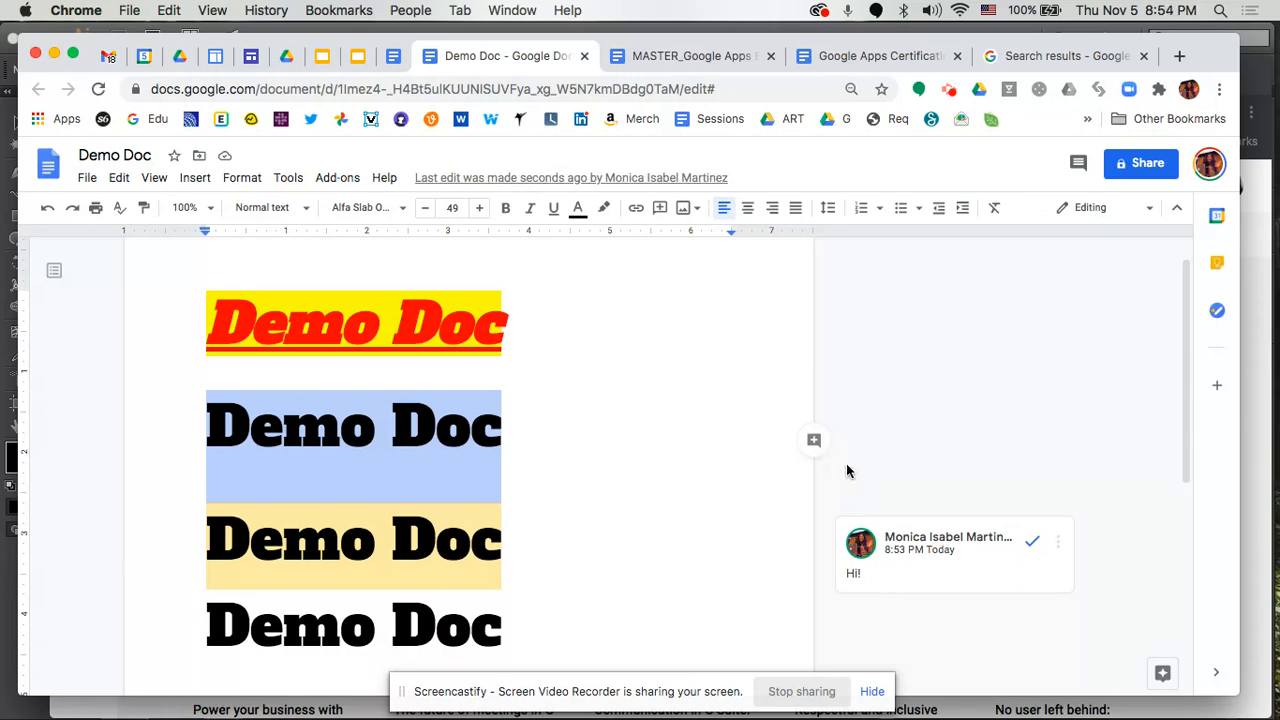
pyautogui.moveTo(813, 440)
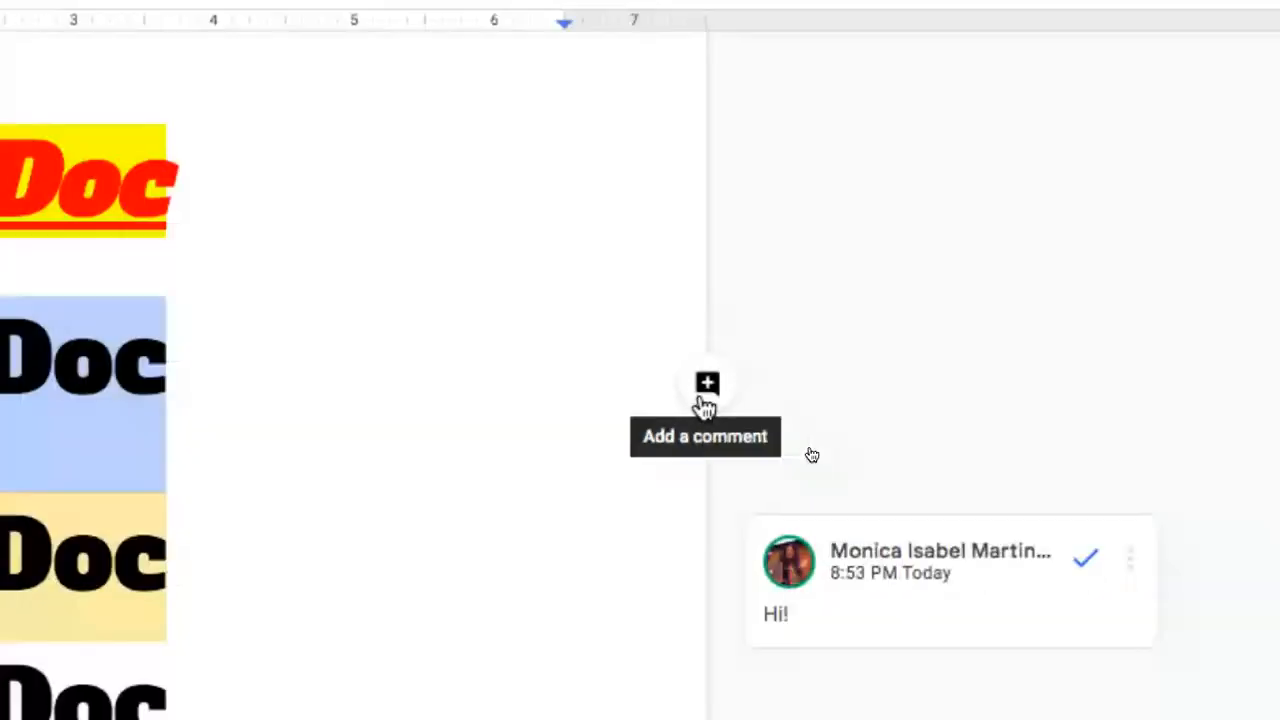
# Post a comment reading "Hello!" on the second Demo Doc line.
pyautogui.click(707, 383)
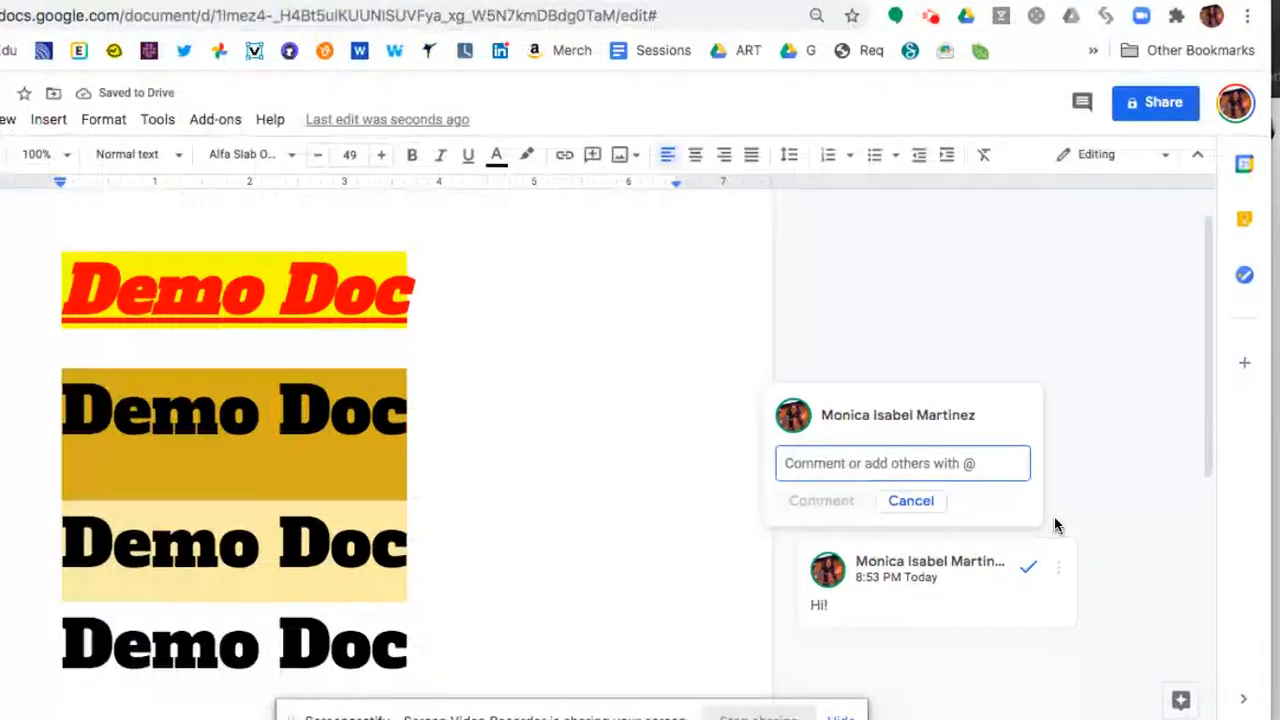
pyautogui.write('H')
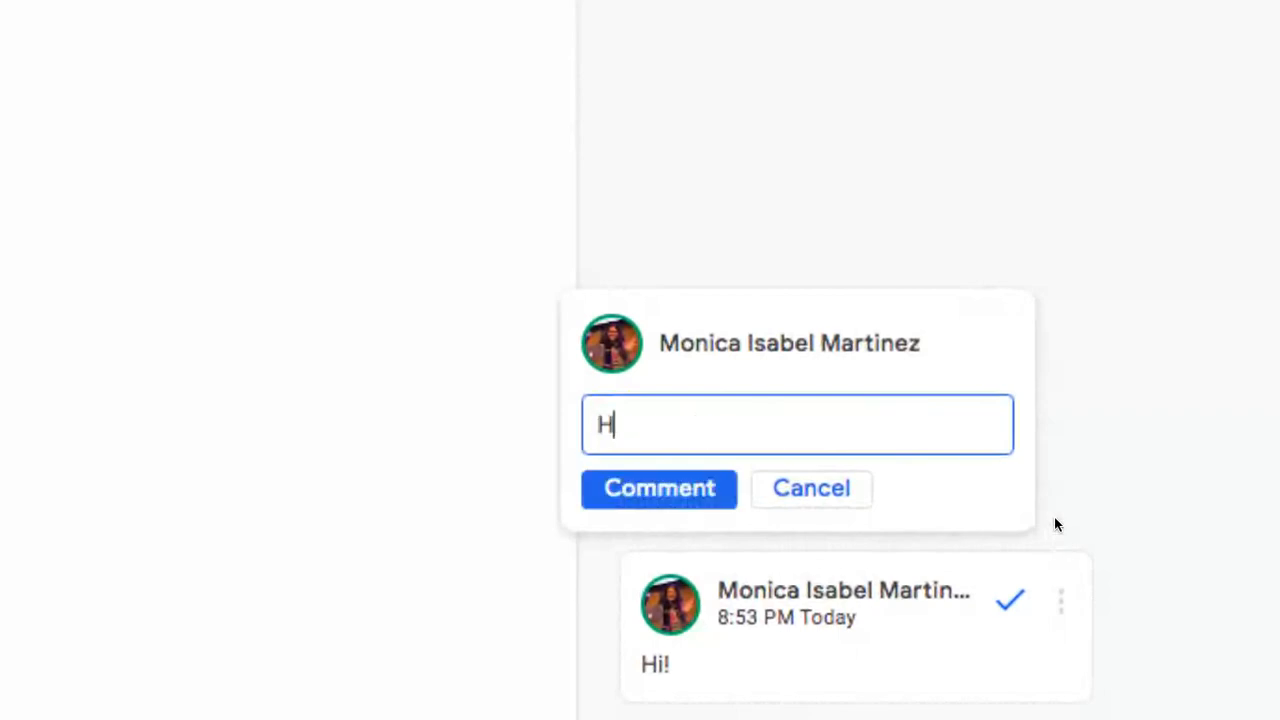
pyautogui.write('ello!')
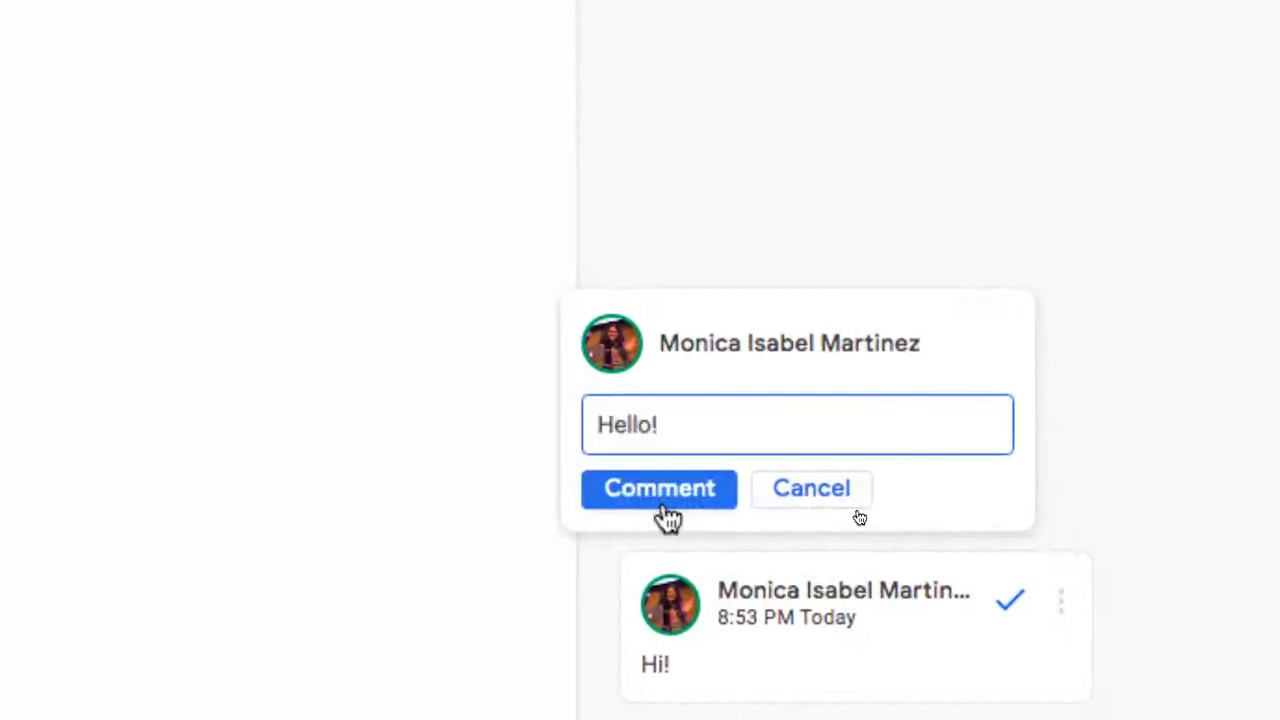
pyautogui.click(659, 489)
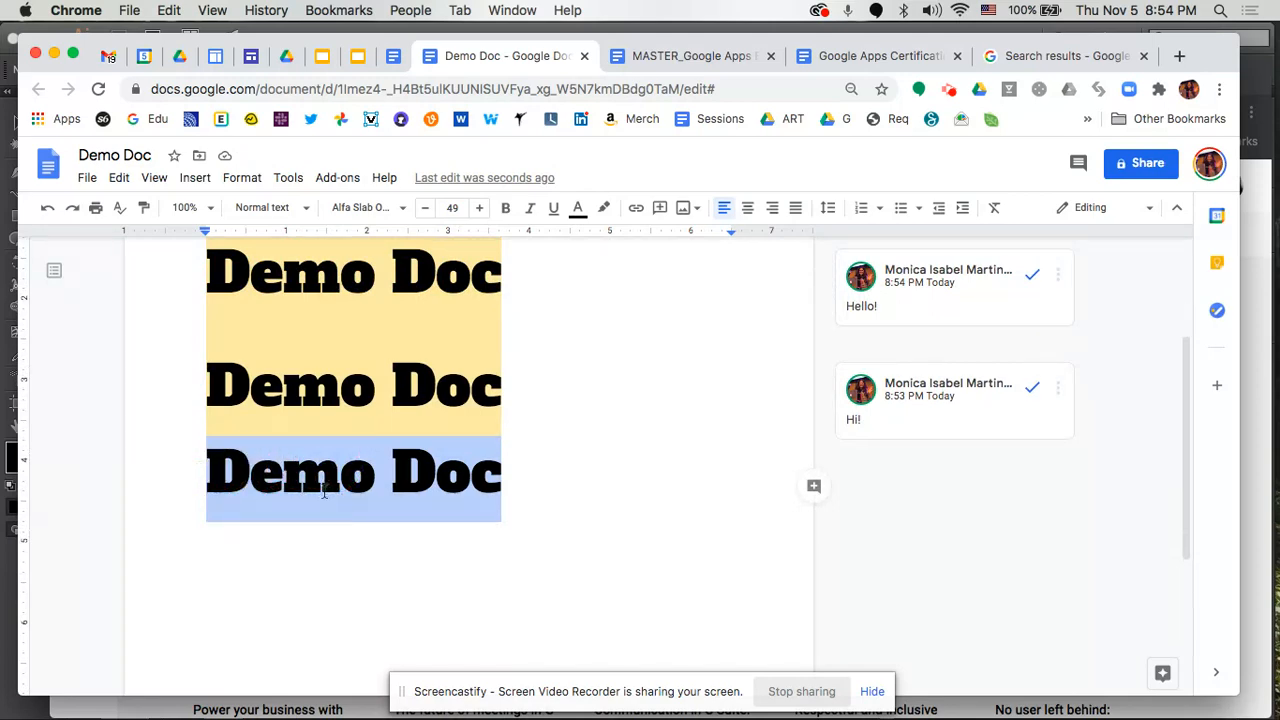
pyautogui.moveTo(670, 234)
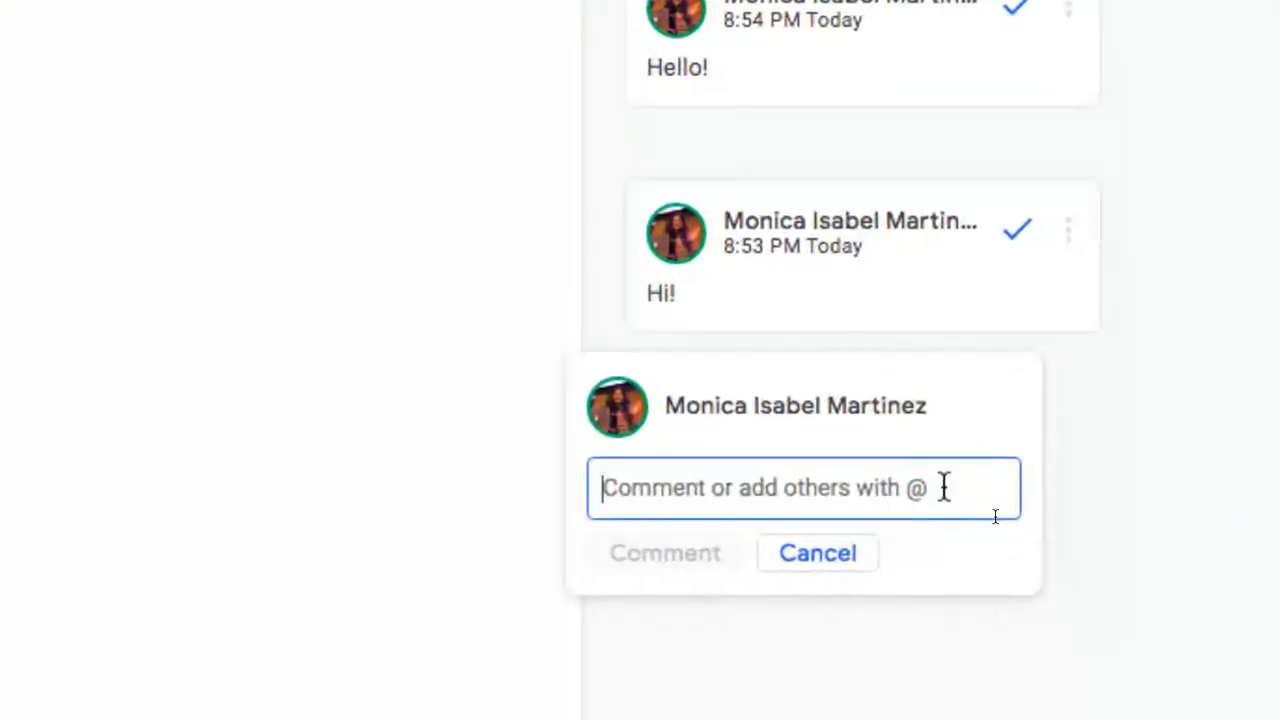
# Post a comment reading "Hola!" on the last Demo Doc line and return to the top.
pyautogui.write('Hola!')
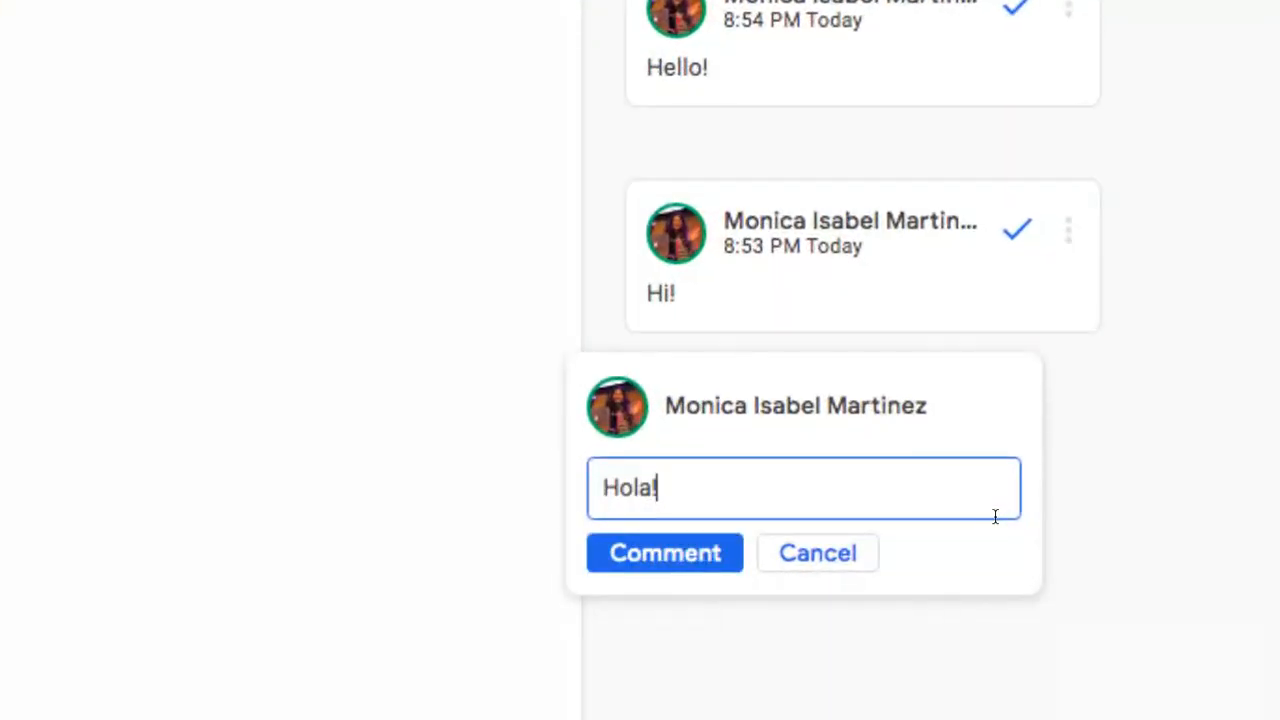
pyautogui.click(664, 553)
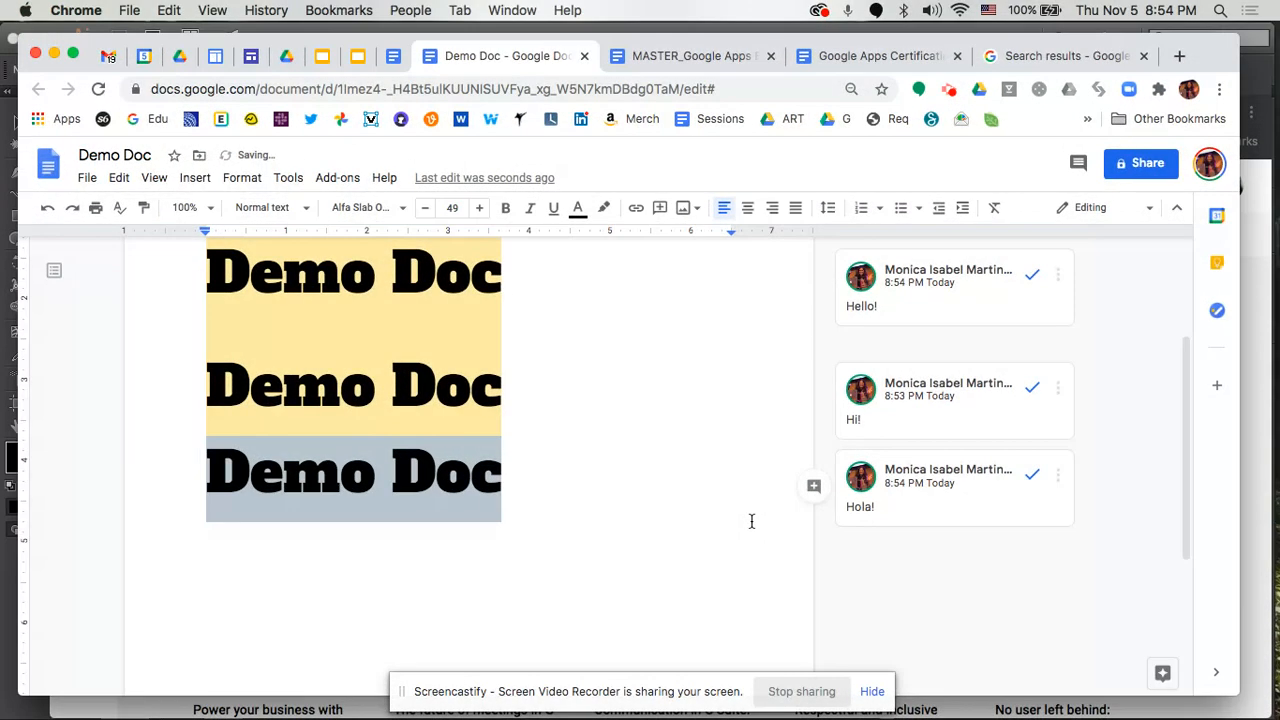
pyautogui.scroll(3)
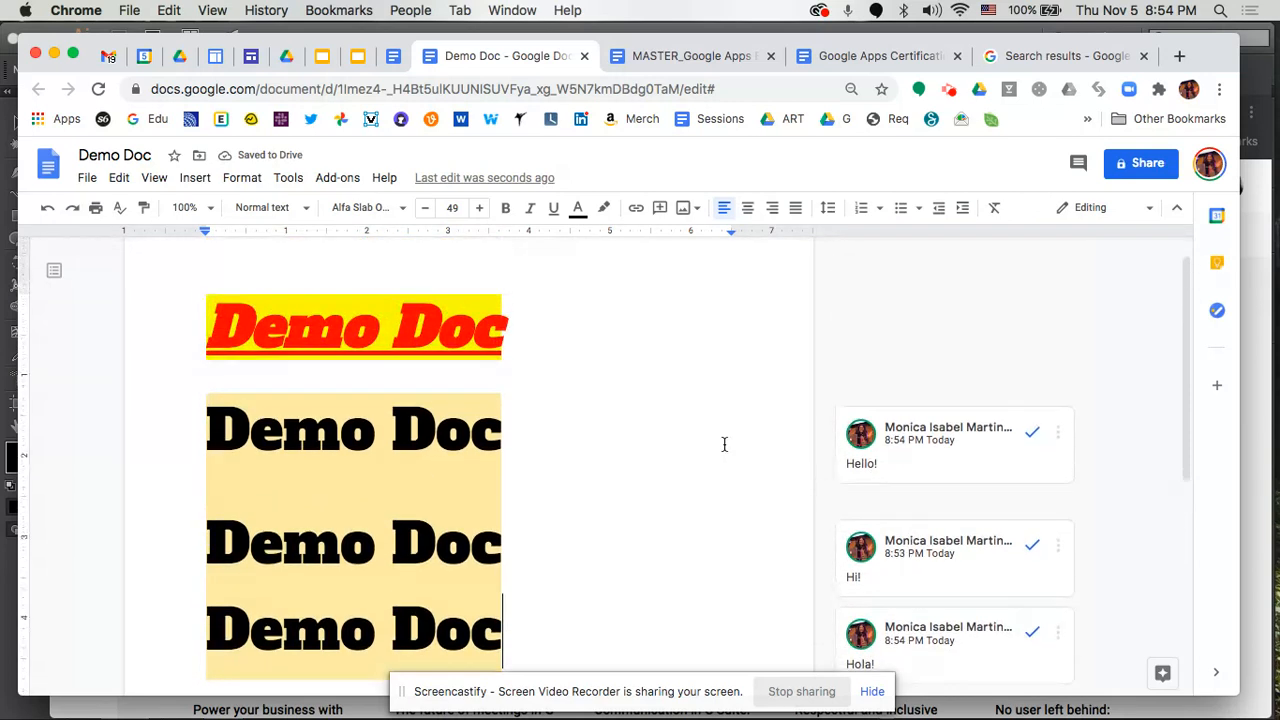
pyautogui.scroll(3)
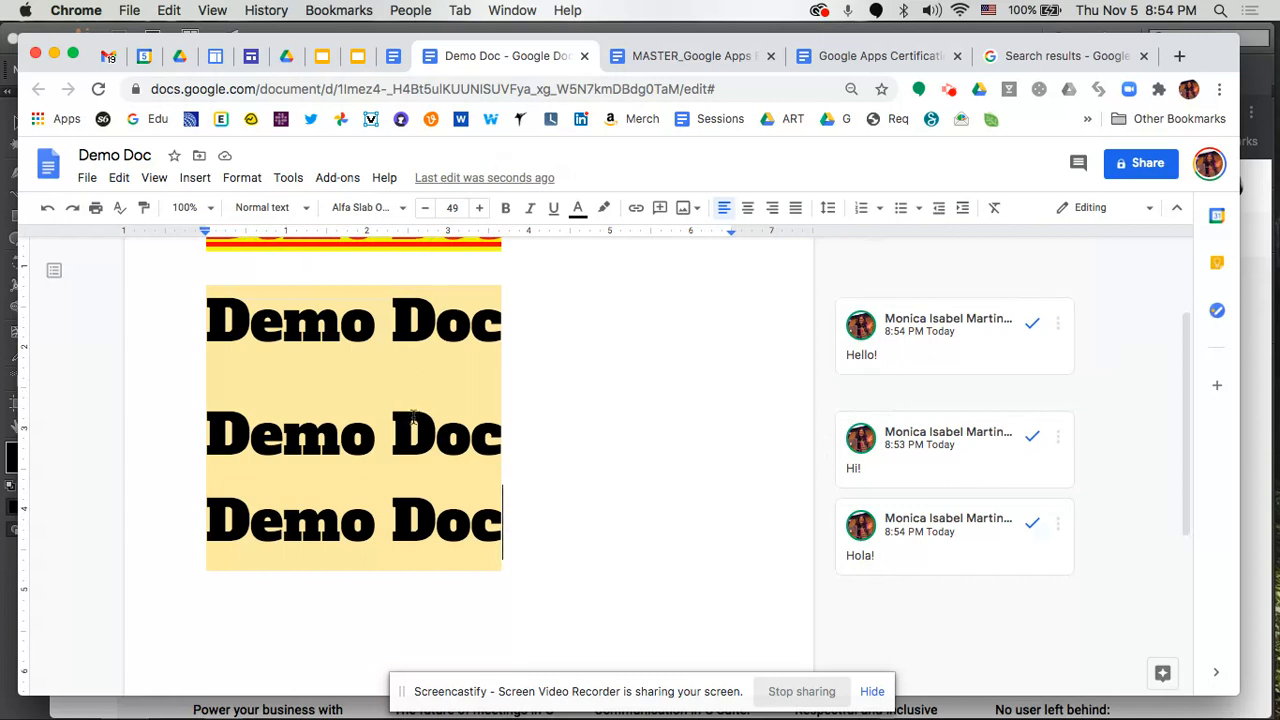
pyautogui.moveTo(920, 335)
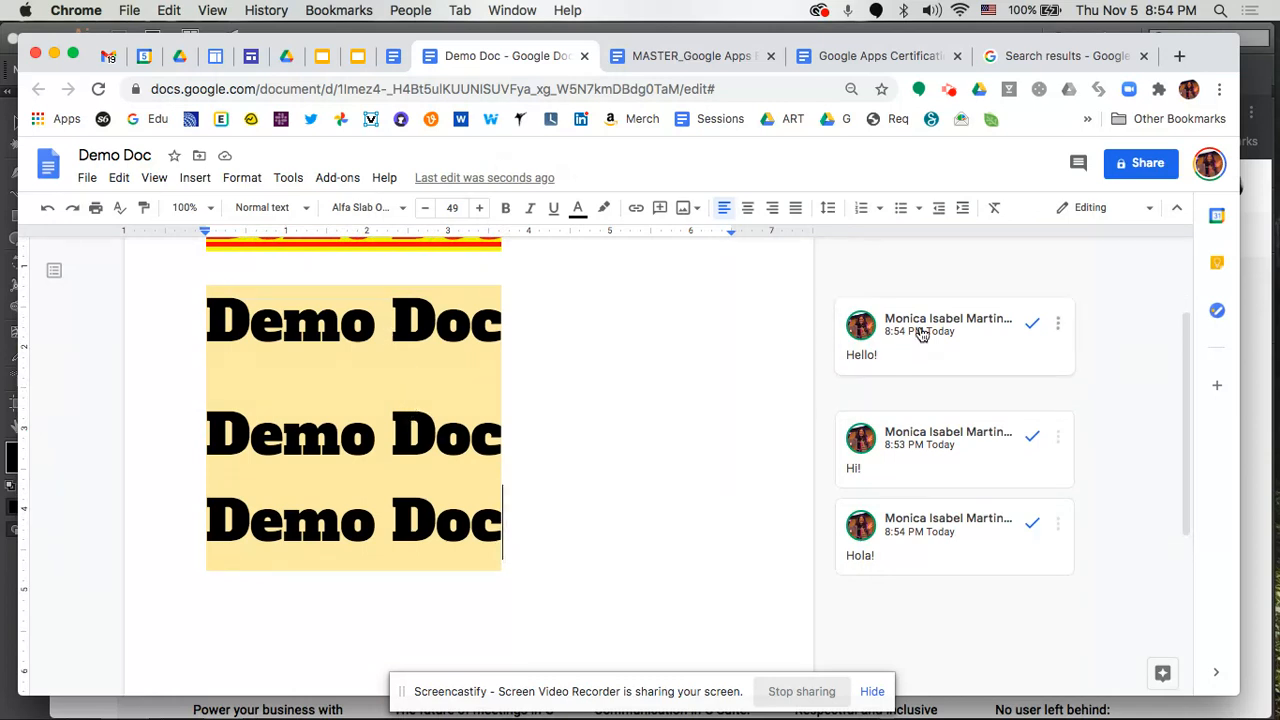
pyautogui.moveTo(1088, 355)
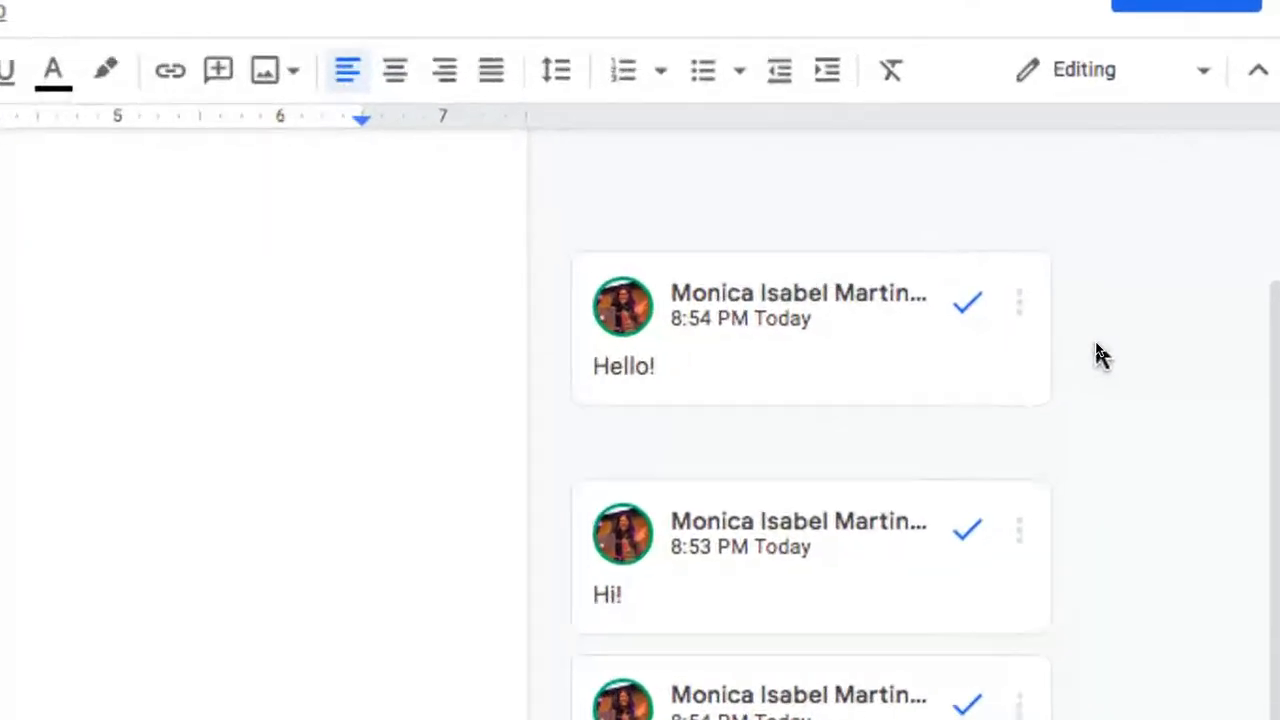
pyautogui.moveTo(953, 300)
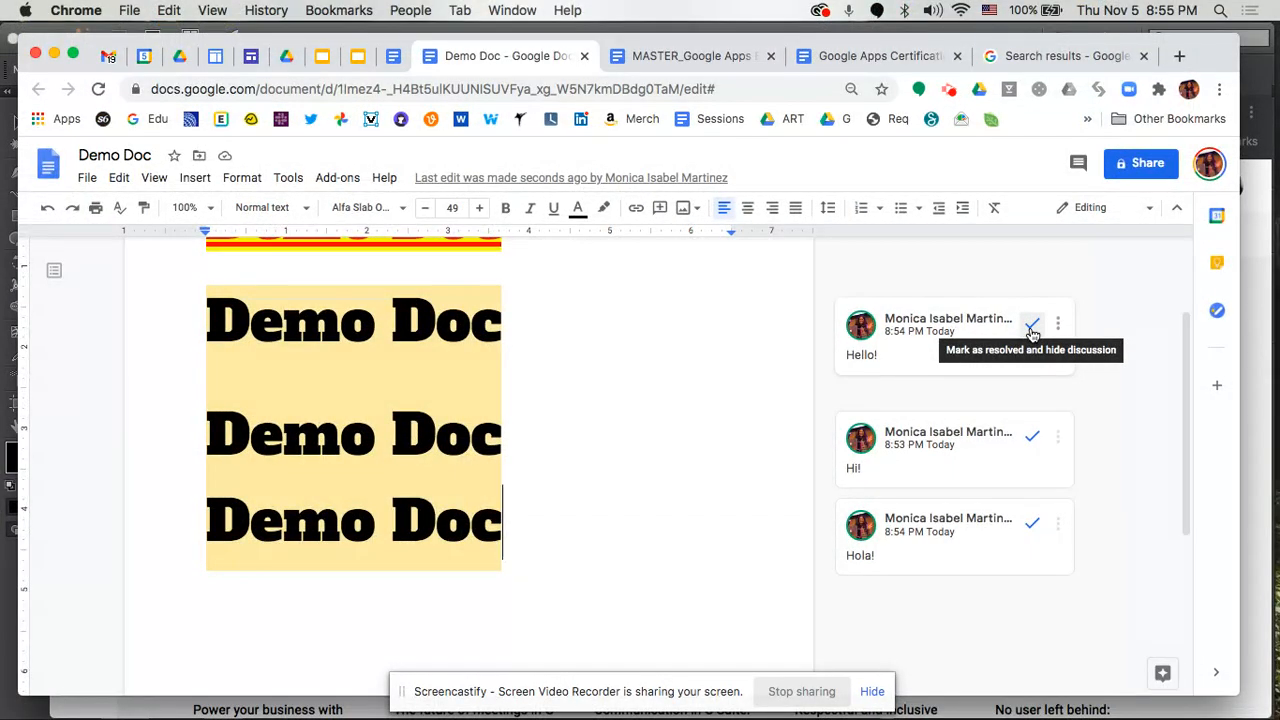
# Mark the "Hello!" comment as resolved so it is hidden from the margin.
pyautogui.click(1032, 323)
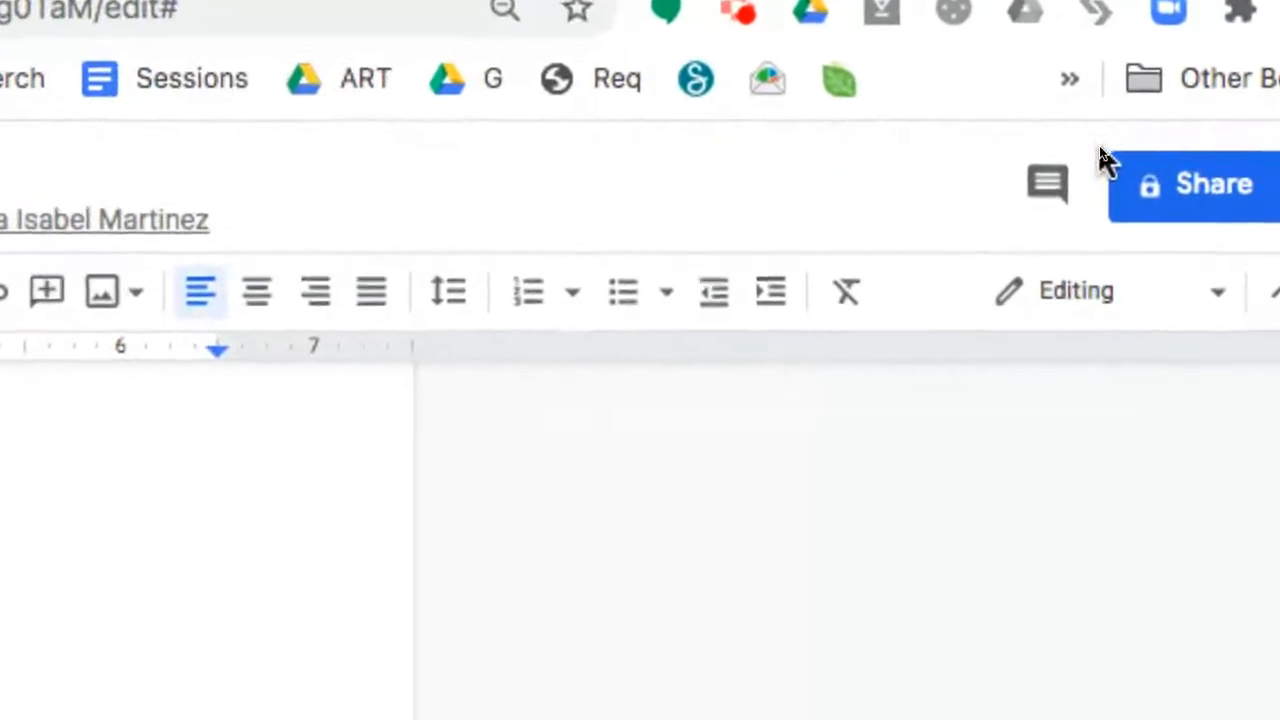
pyautogui.moveTo(1047, 183)
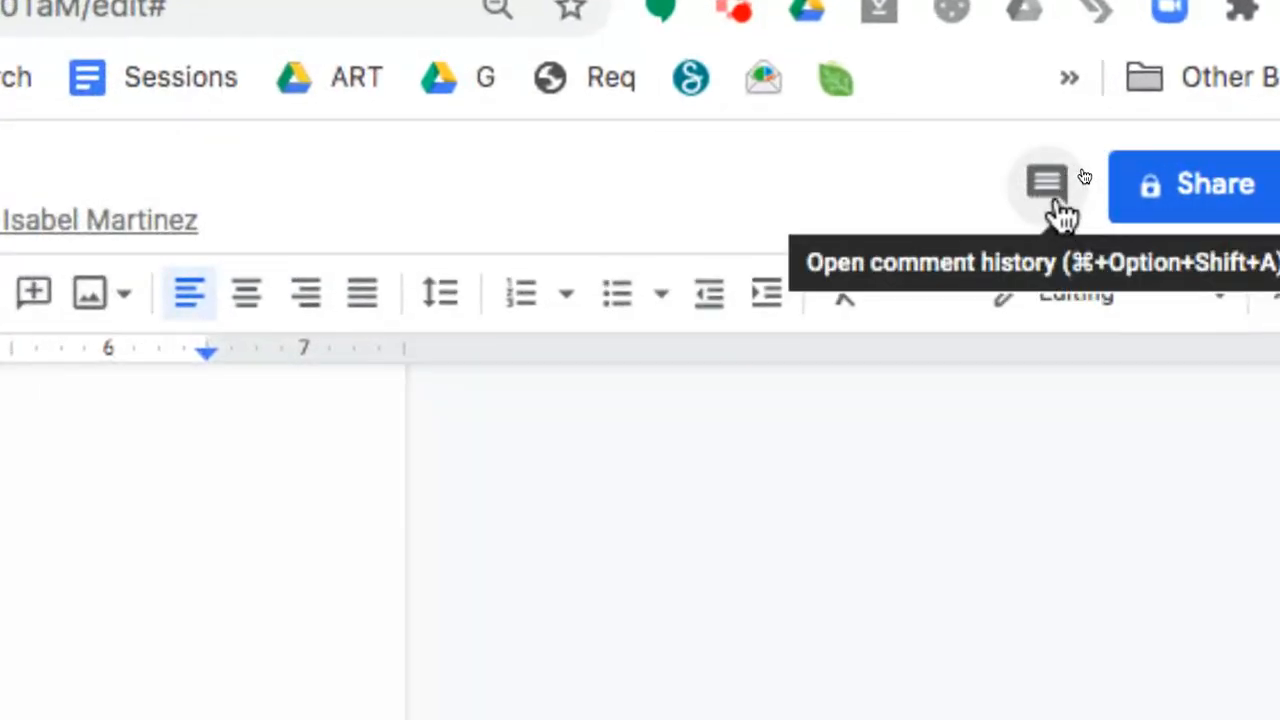
# Show the comment history and look through the resolved comments.
pyautogui.click(1047, 183)
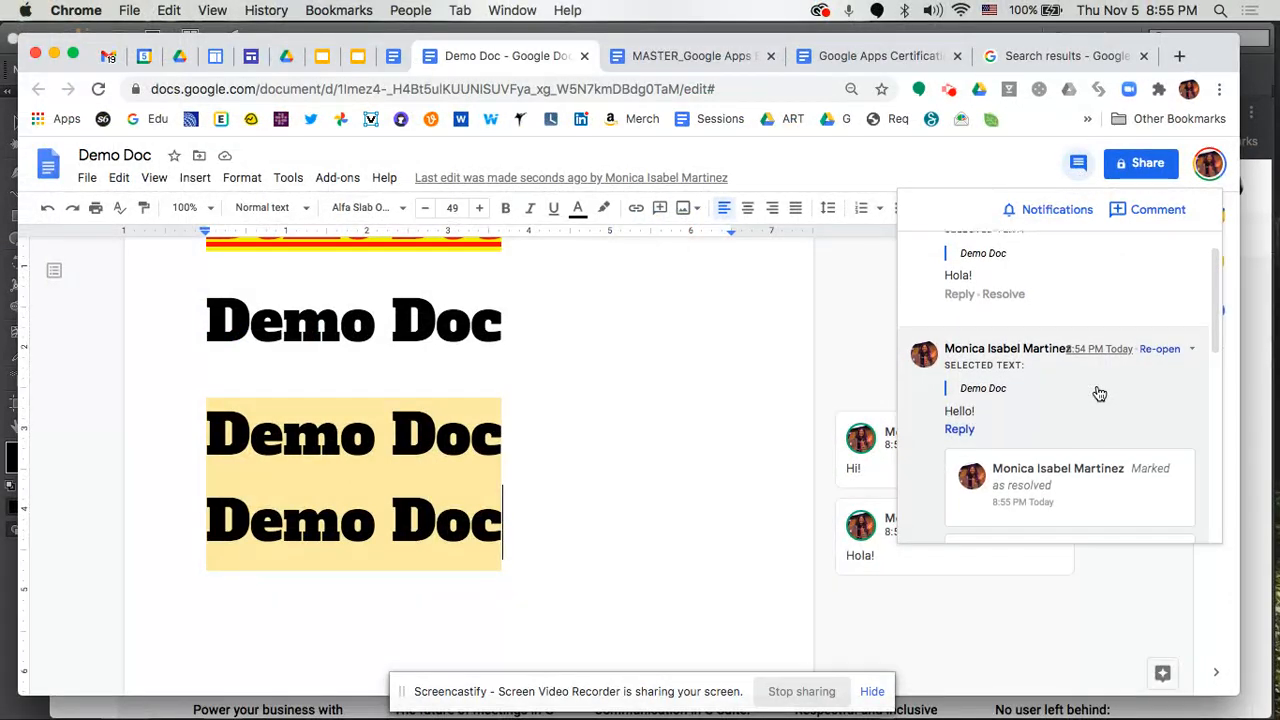
pyautogui.scroll(3)
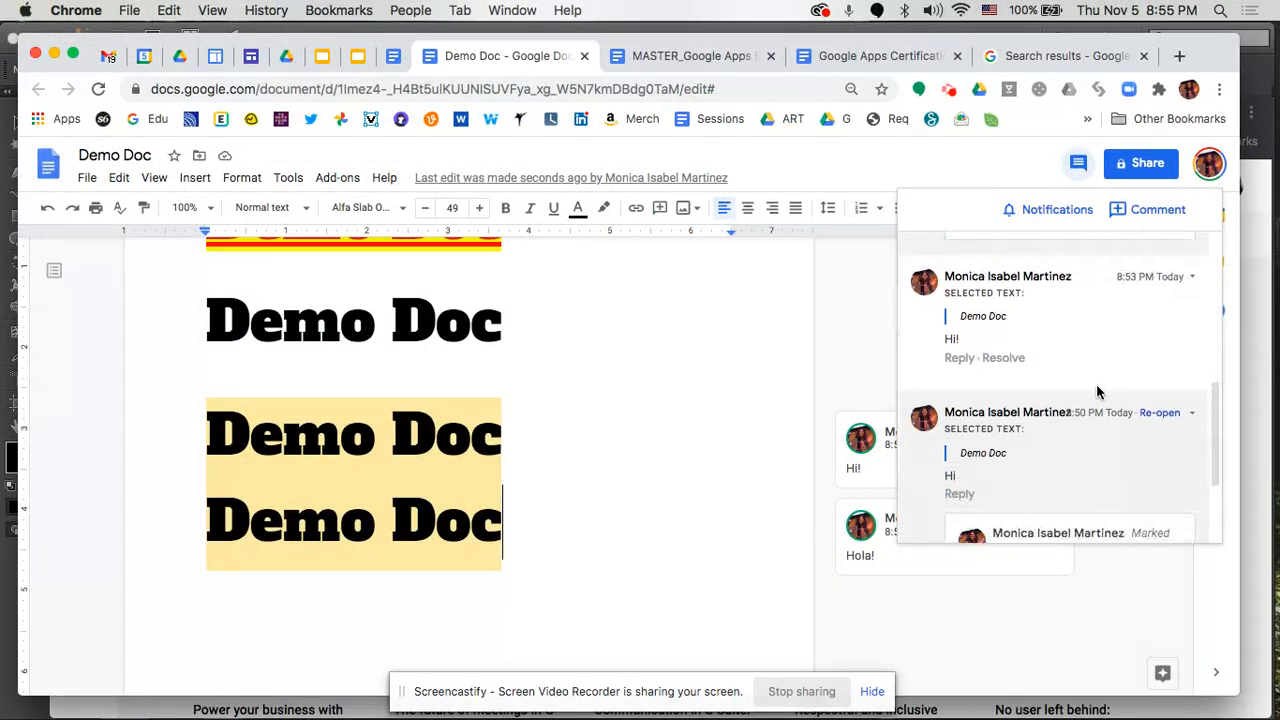
pyautogui.scroll(-3)
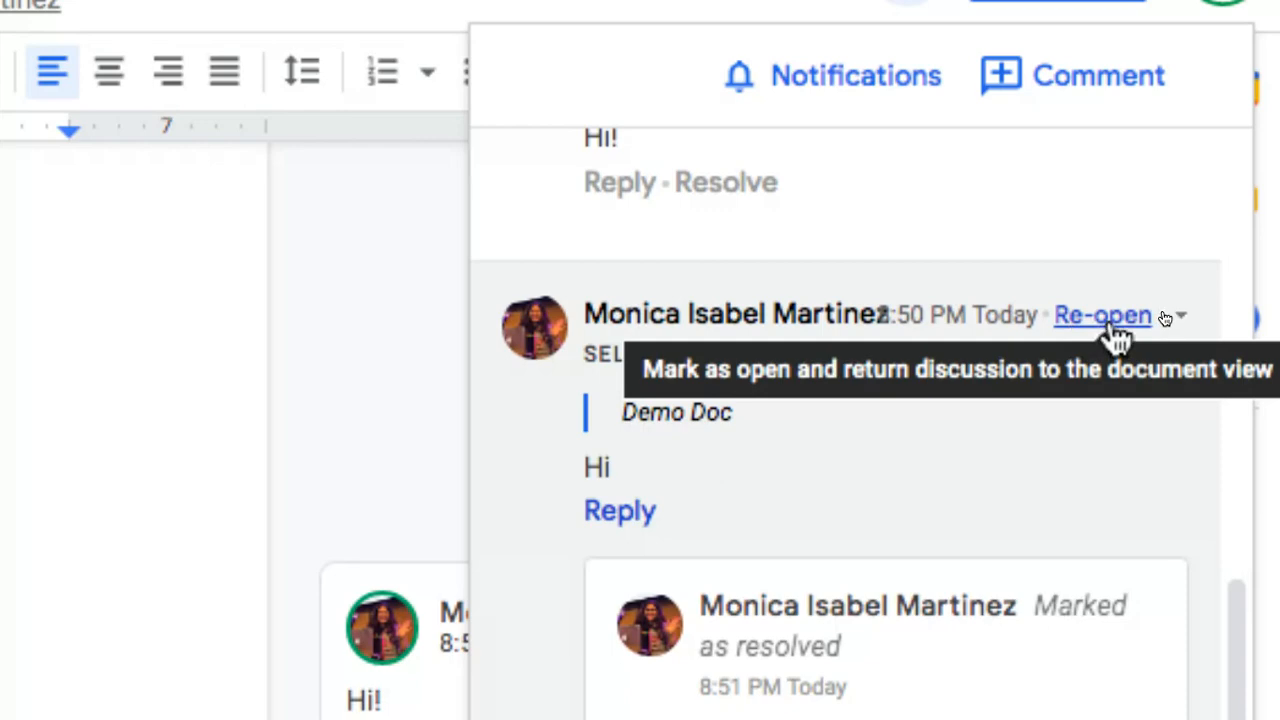
# Re-open the resolved "Hi" comment from the comment history.
pyautogui.click(1102, 315)
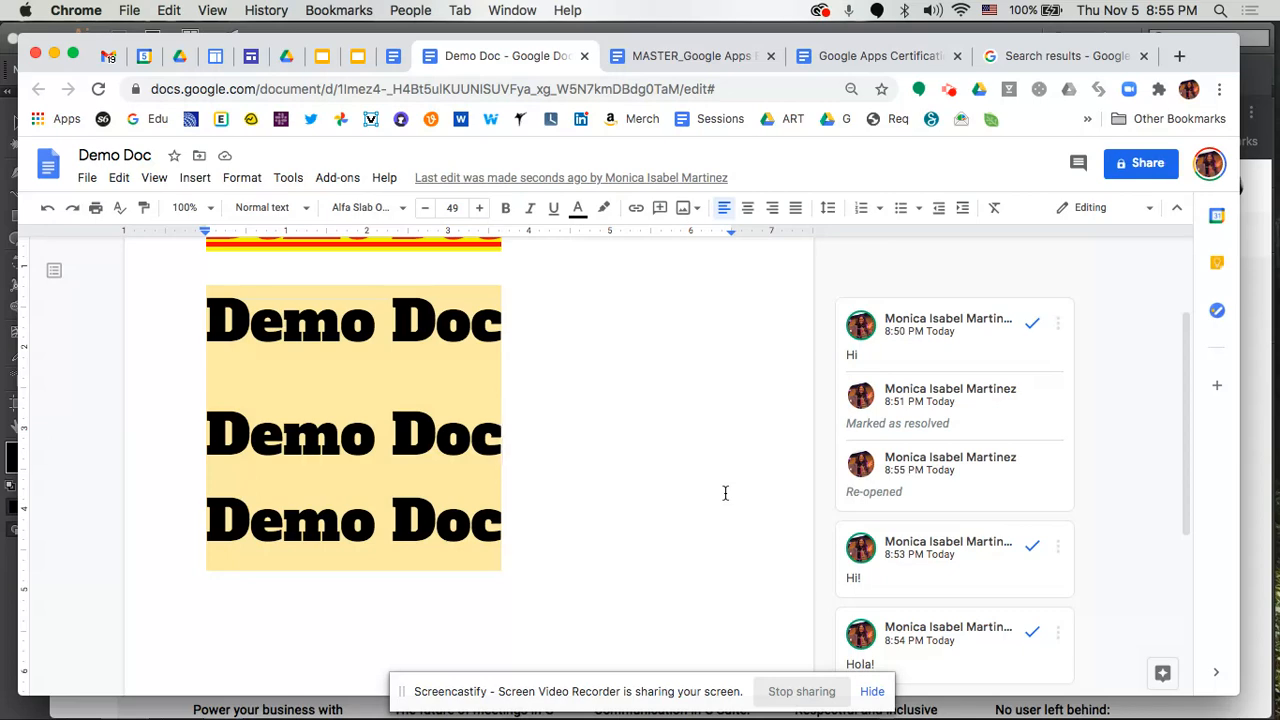
pyautogui.moveTo(656, 400)
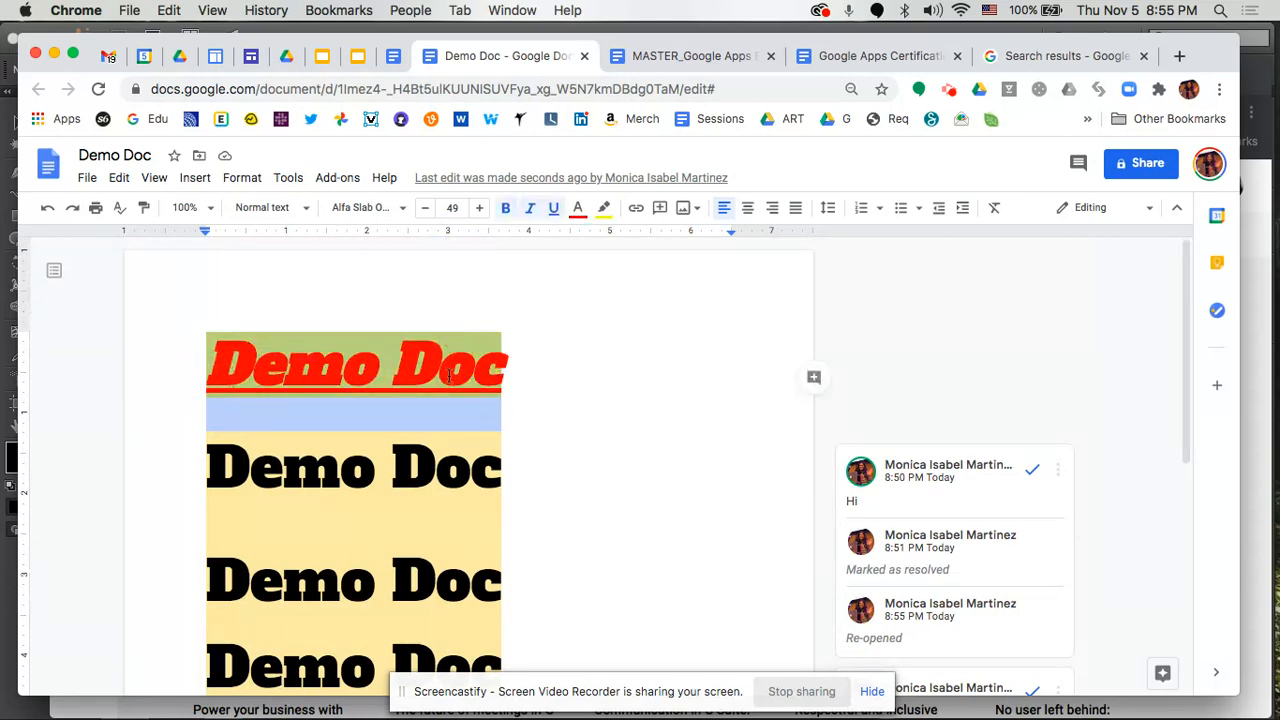
pyautogui.moveTo(791, 386)
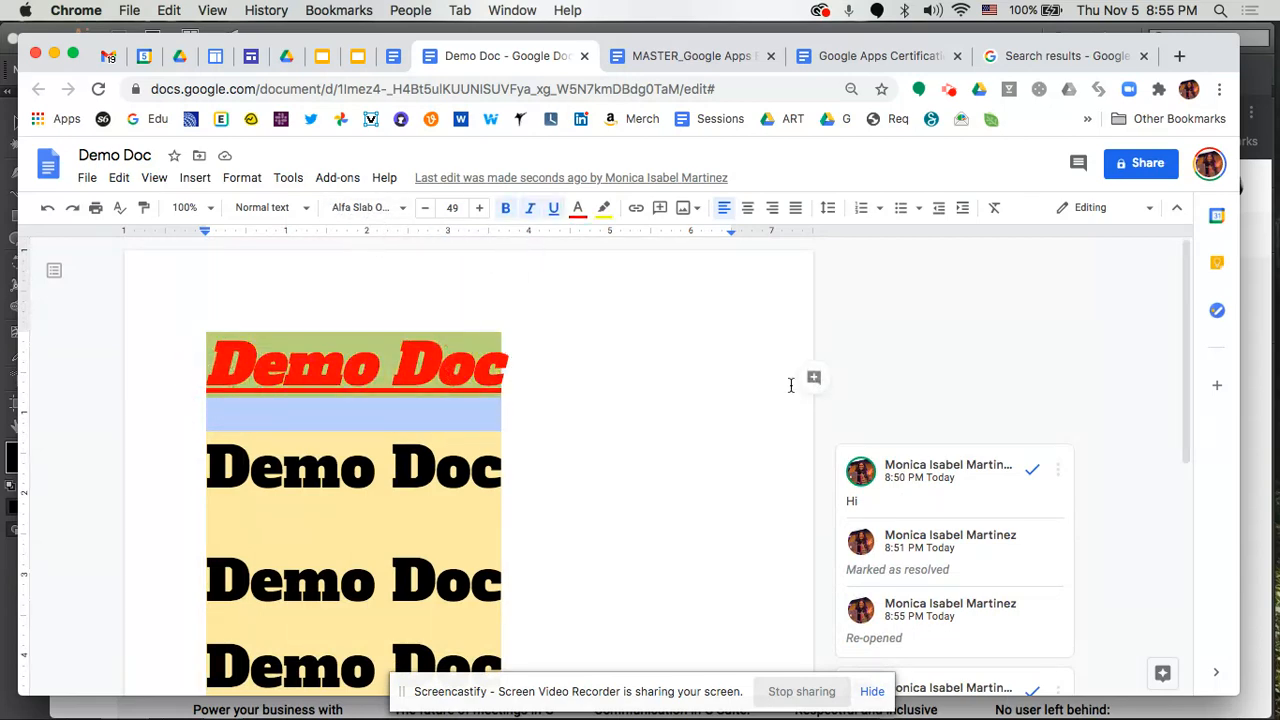
# Start a new comment with a +mention, picking the collaborator matching "moni".
pyautogui.click(814, 377)
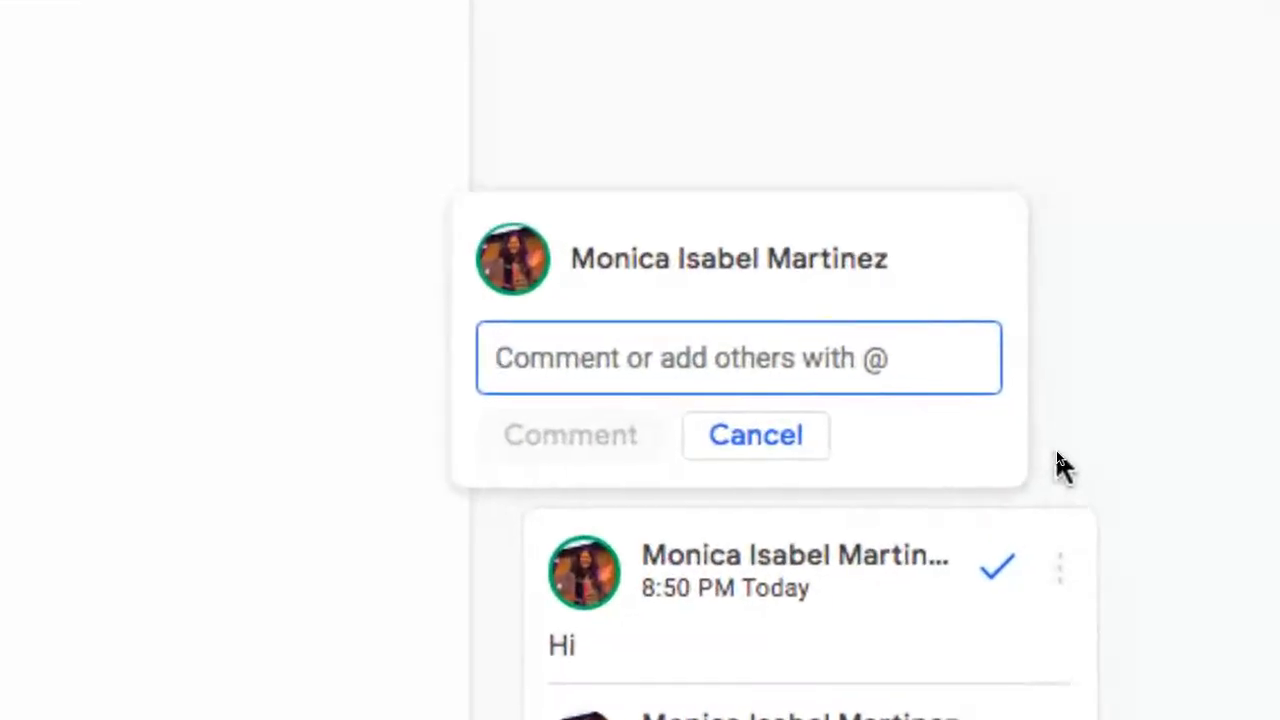
pyautogui.write('+')
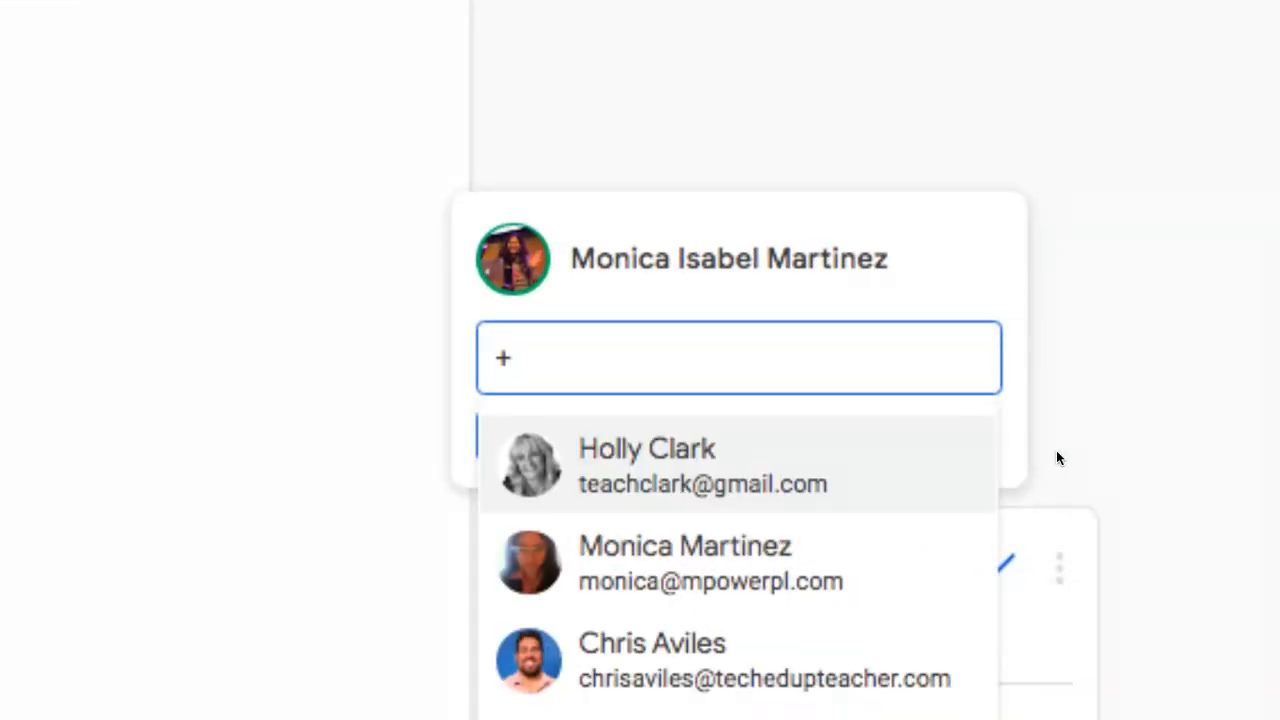
pyautogui.write('moni')
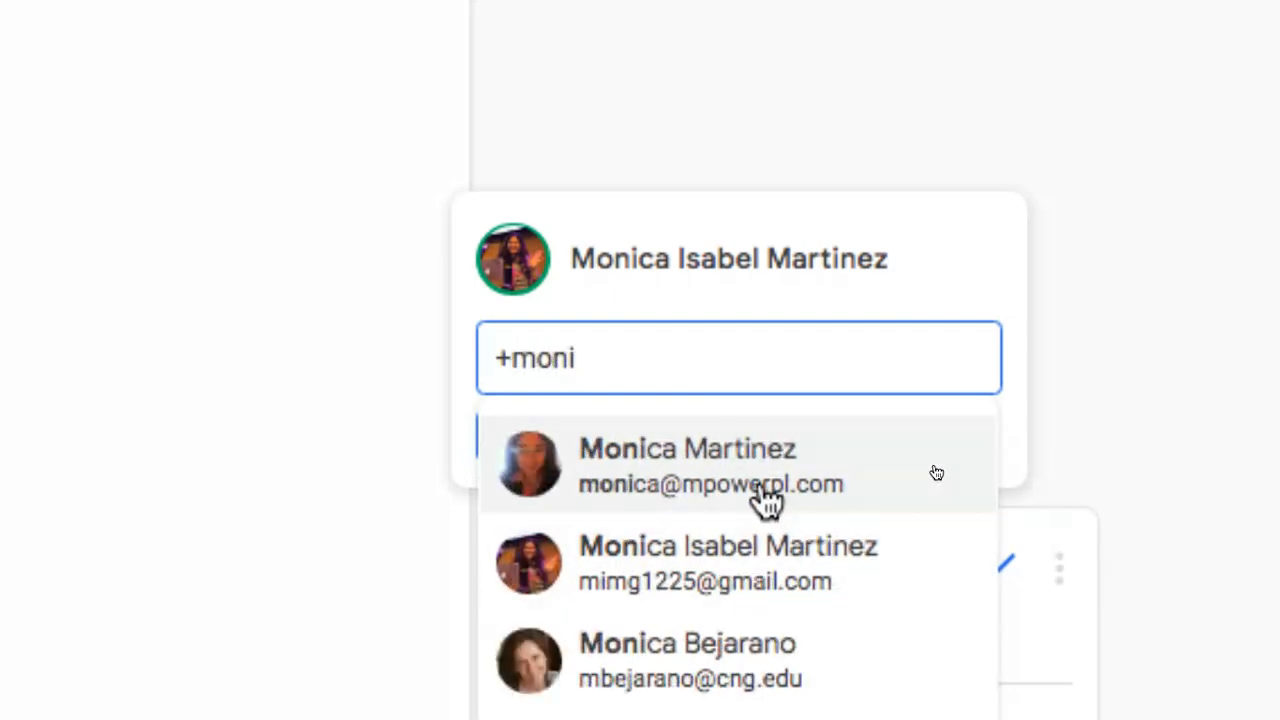
pyautogui.click(711, 465)
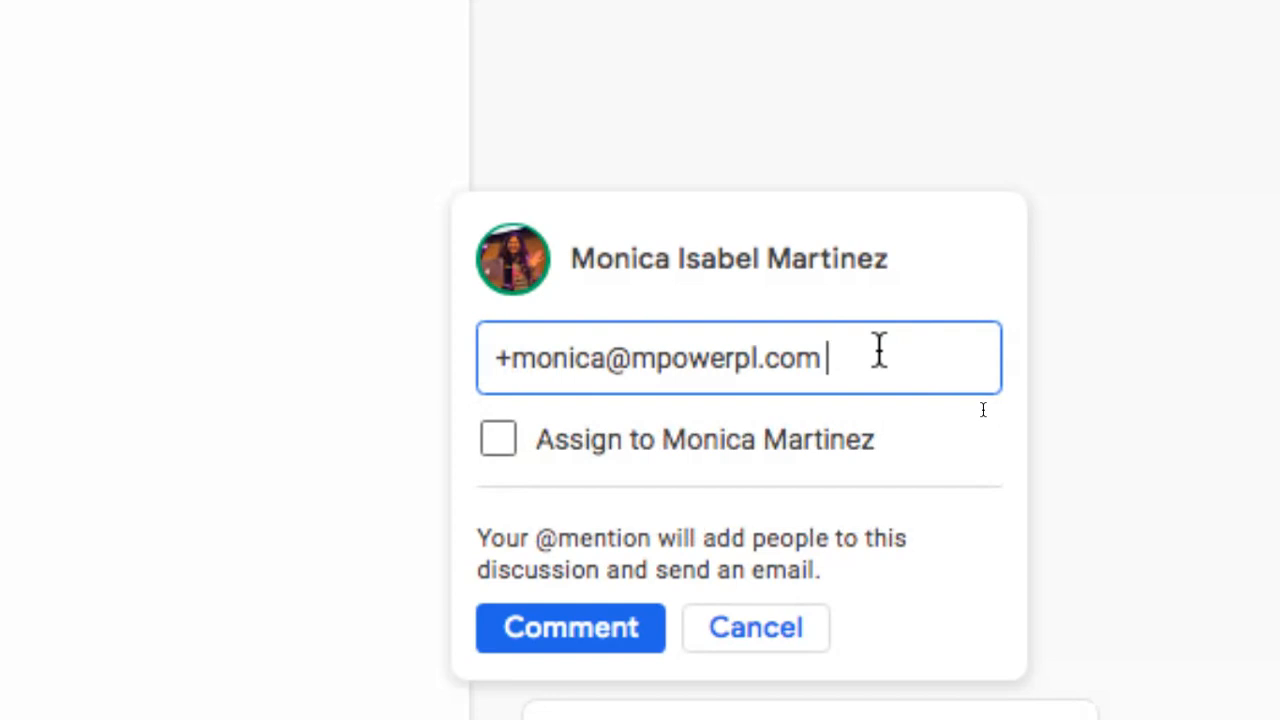
# Write "Hi! Could you please email this group?" and tick Assign to the mentioned person.
pyautogui.write('Hi!')
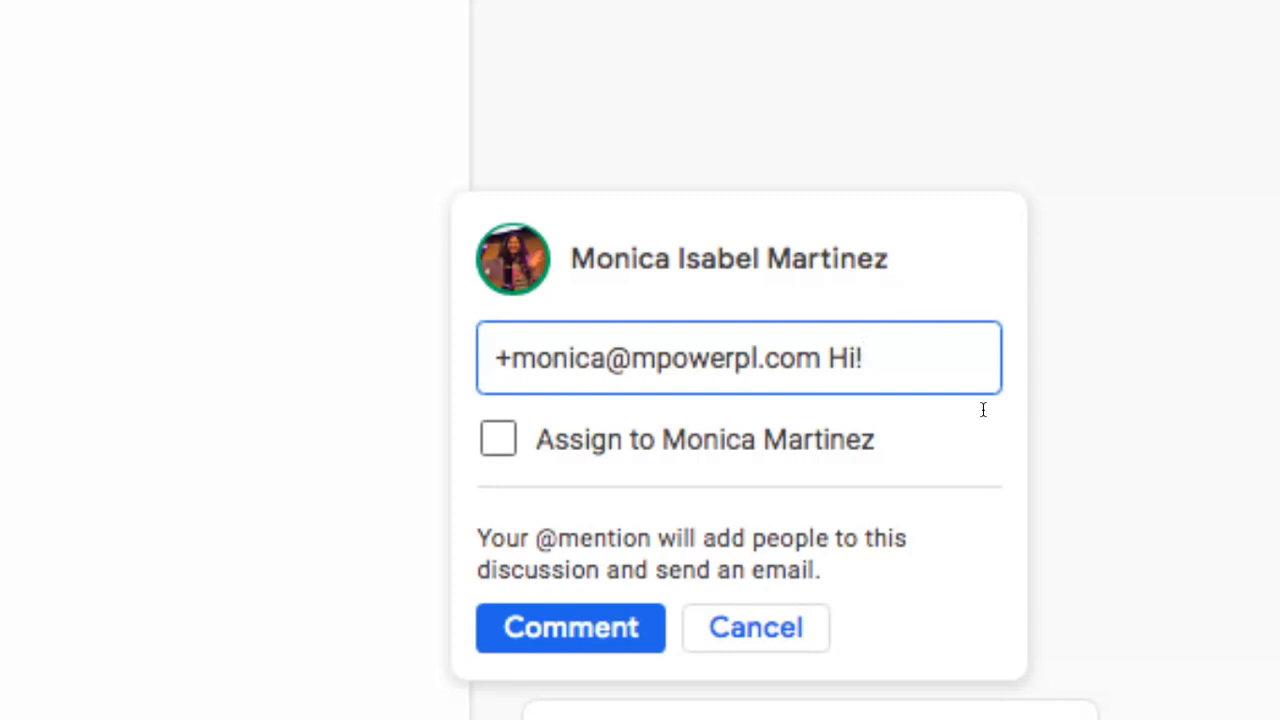
pyautogui.moveTo(490, 468)
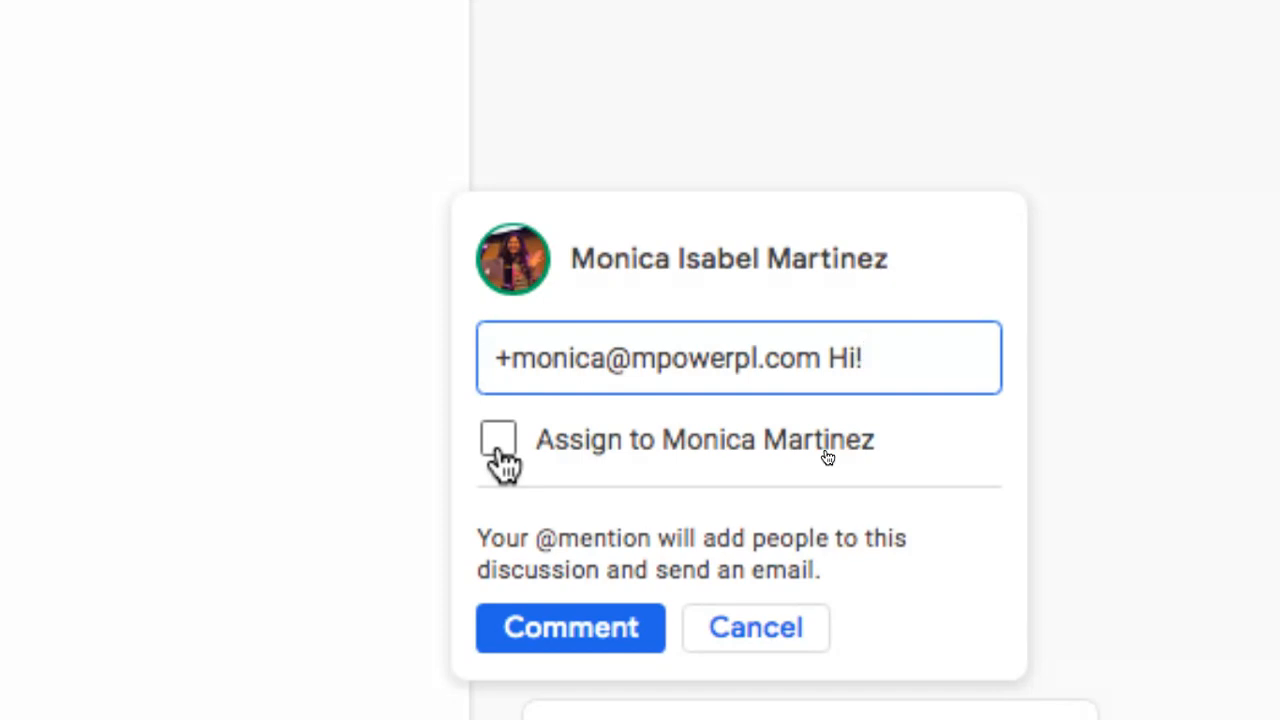
pyautogui.moveTo(520, 415)
pyautogui.write('Could you plea')
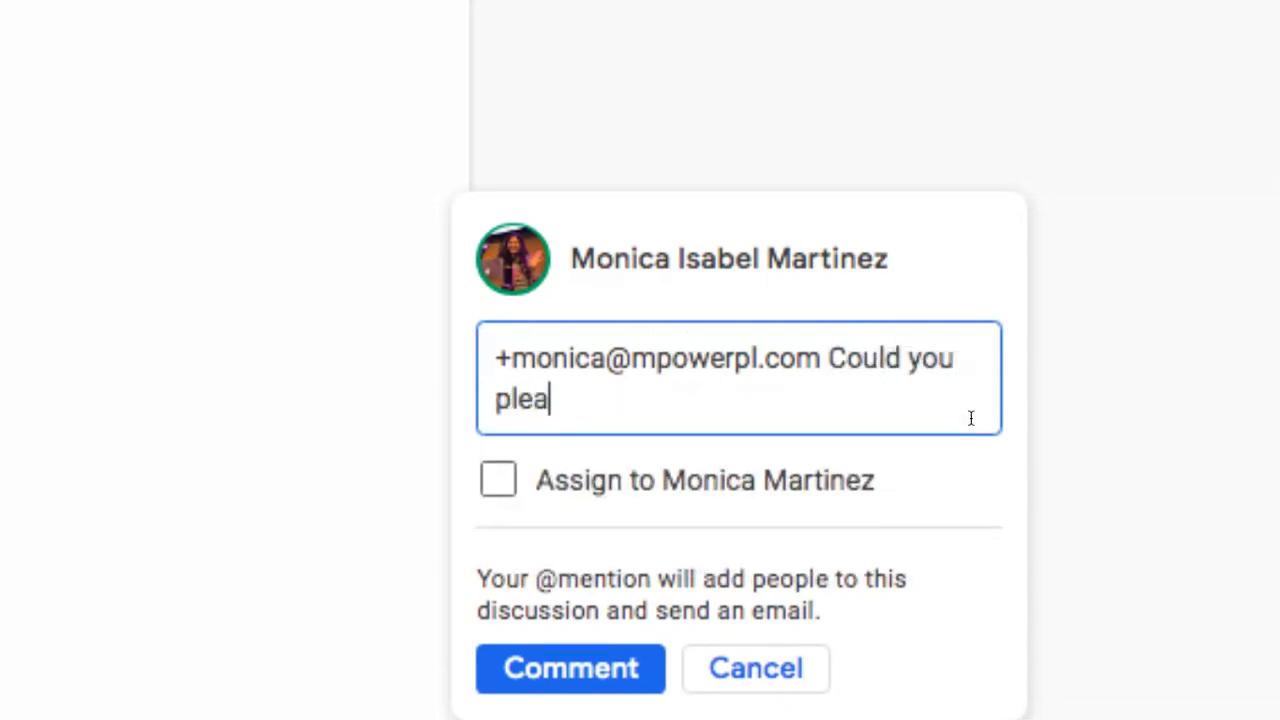
pyautogui.write('se email this grou')
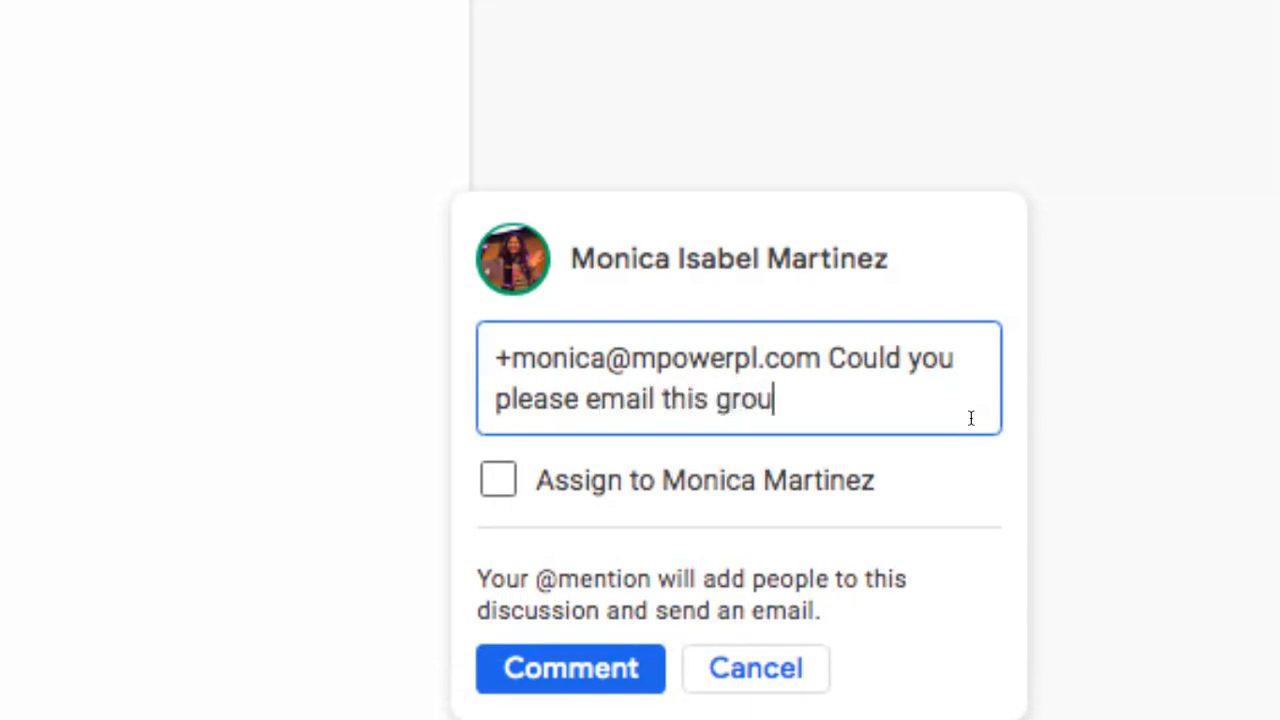
pyautogui.write('p?')
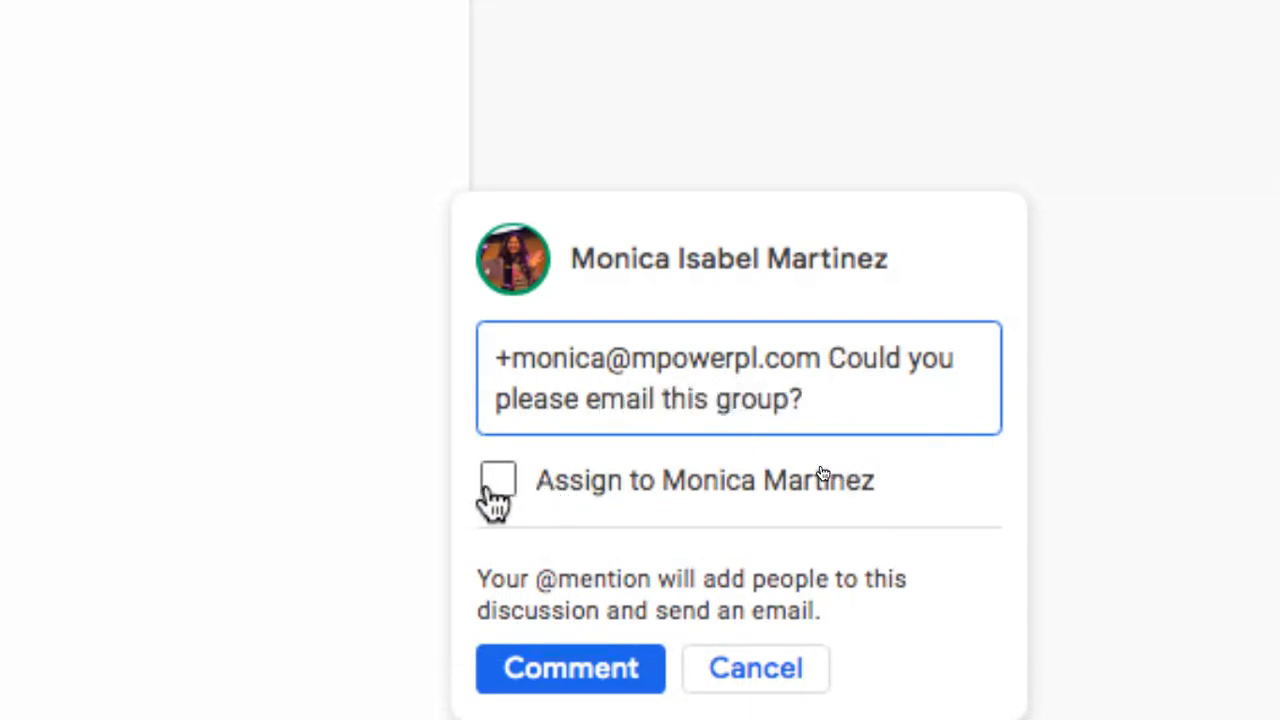
pyautogui.click(498, 480)
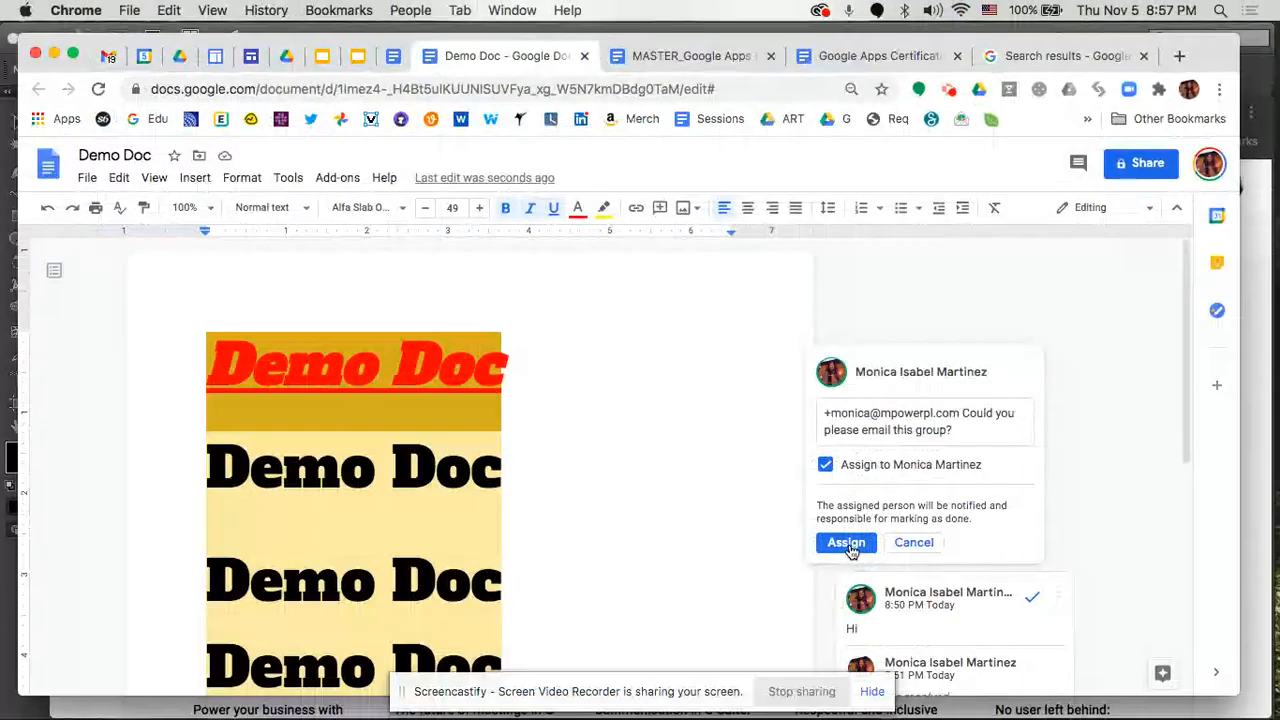
# Assign the comment, granting the mentioned person Edit access in the sharing prompt.
pyautogui.click(846, 542)
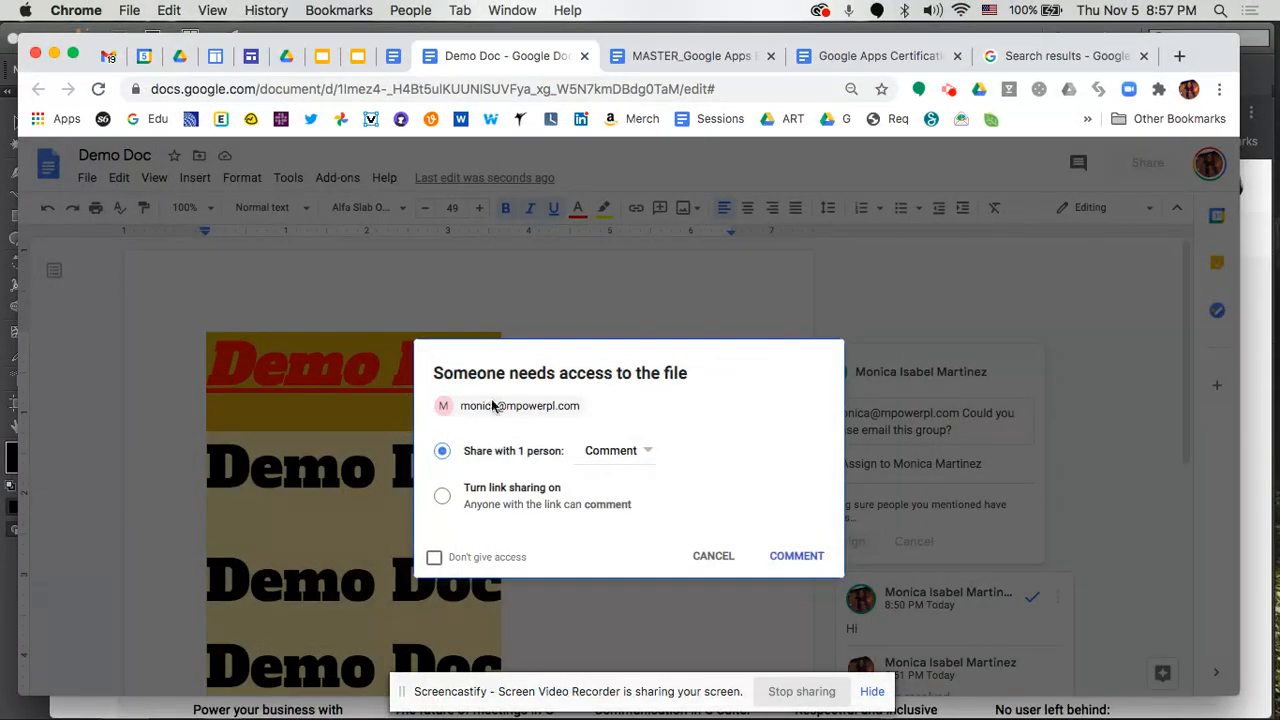
pyautogui.moveTo(427, 516)
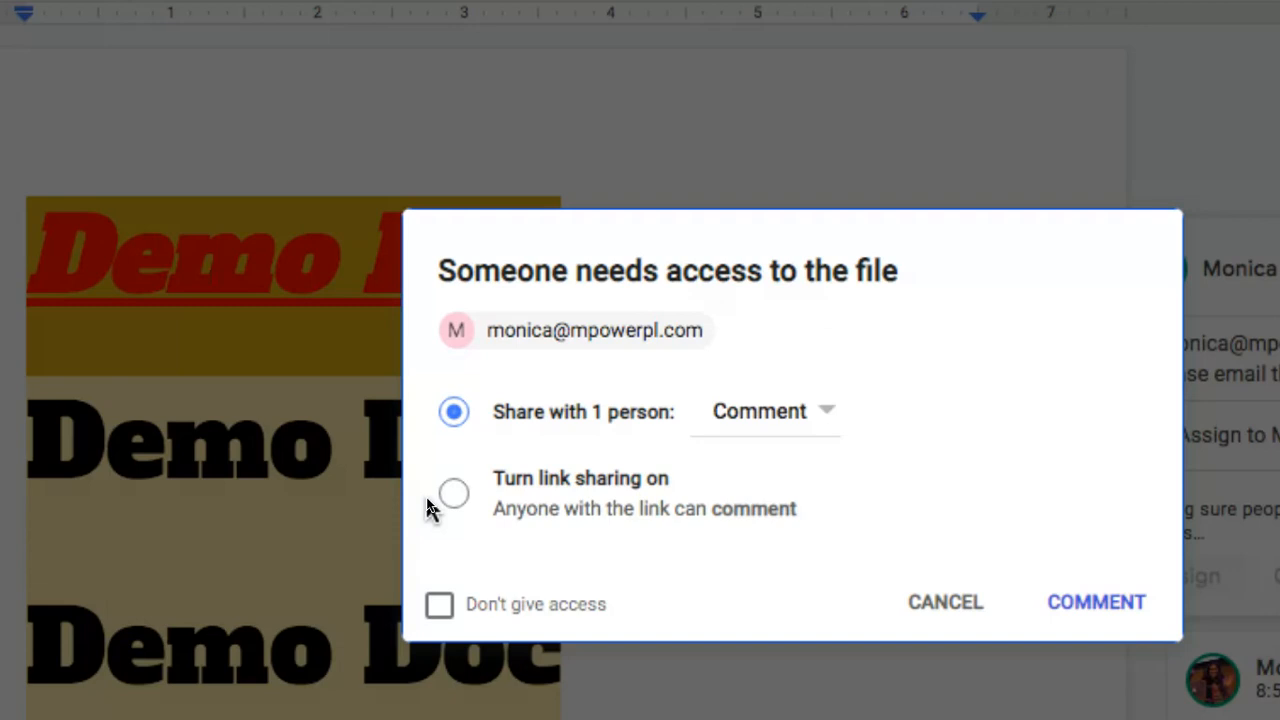
pyautogui.moveTo(725, 425)
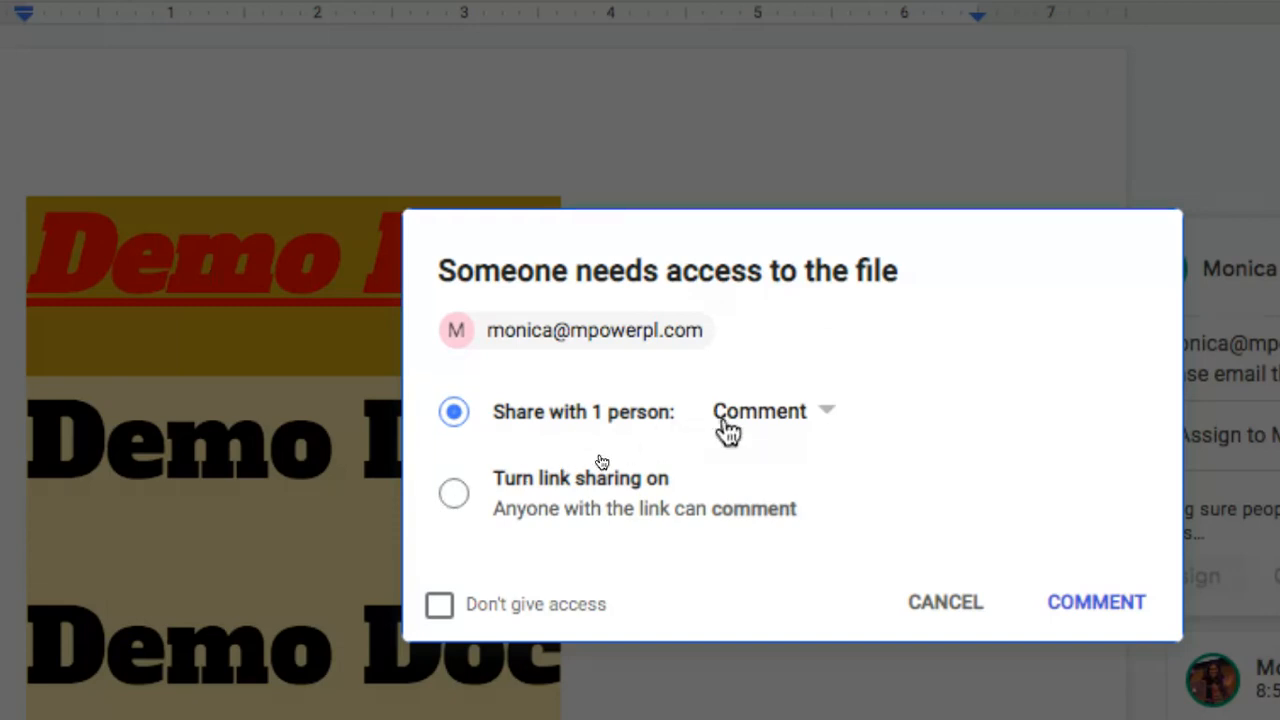
pyautogui.click(770, 411)
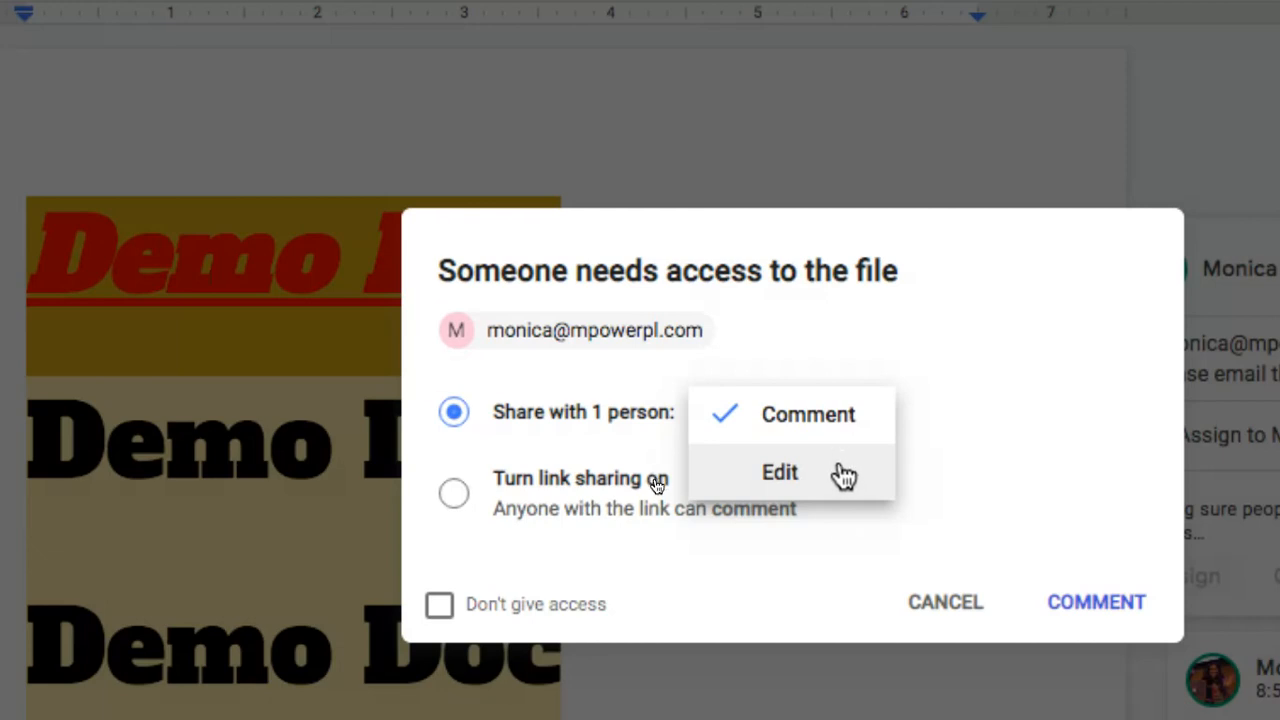
pyautogui.click(779, 472)
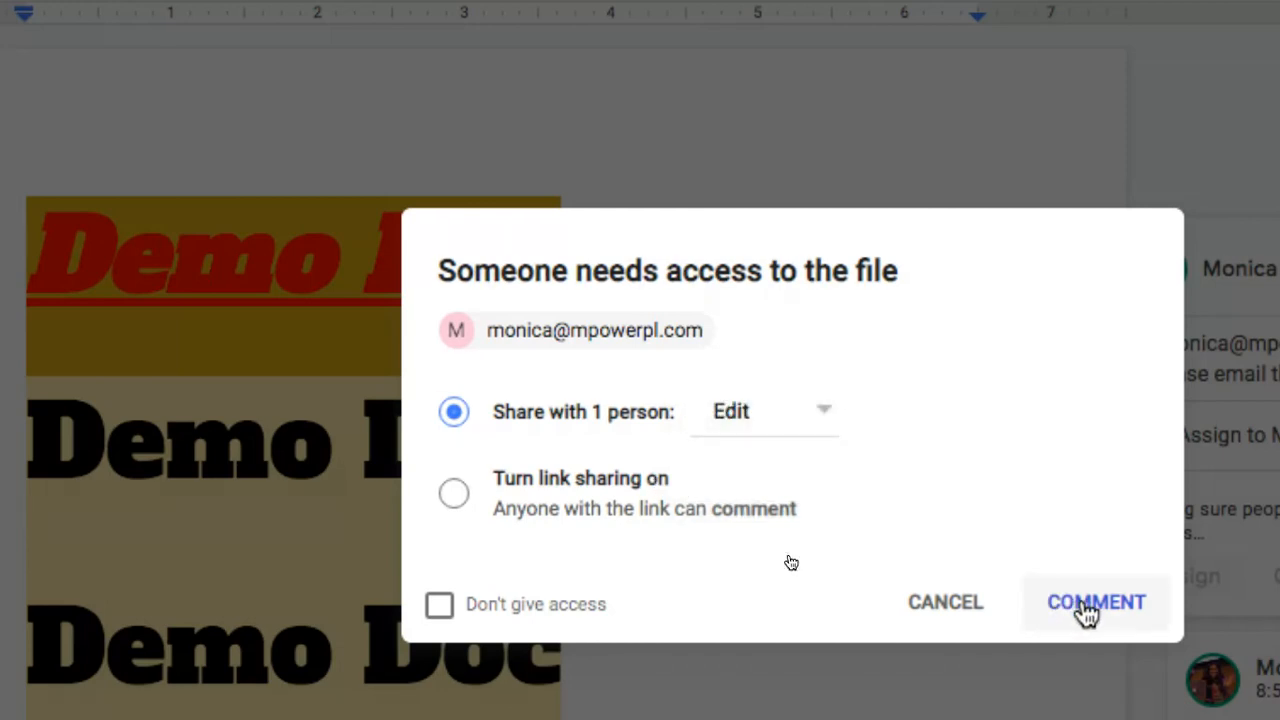
pyautogui.click(1096, 601)
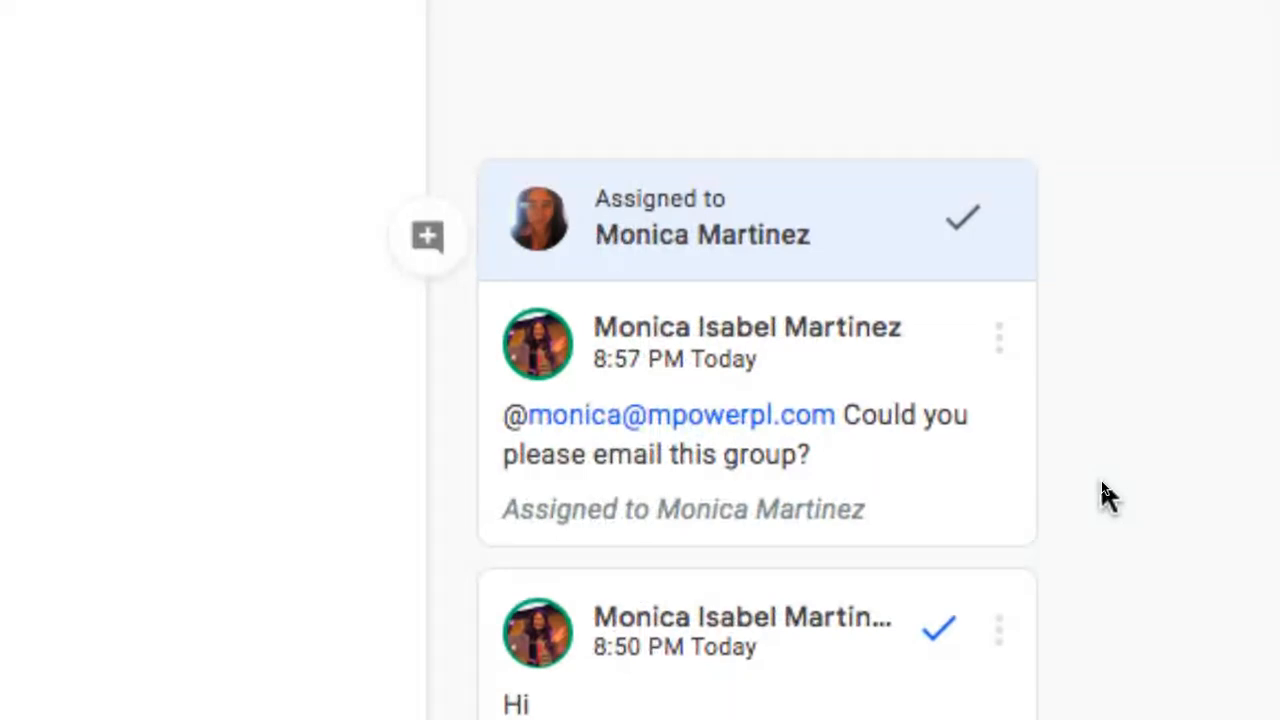
pyautogui.moveTo(888, 530)
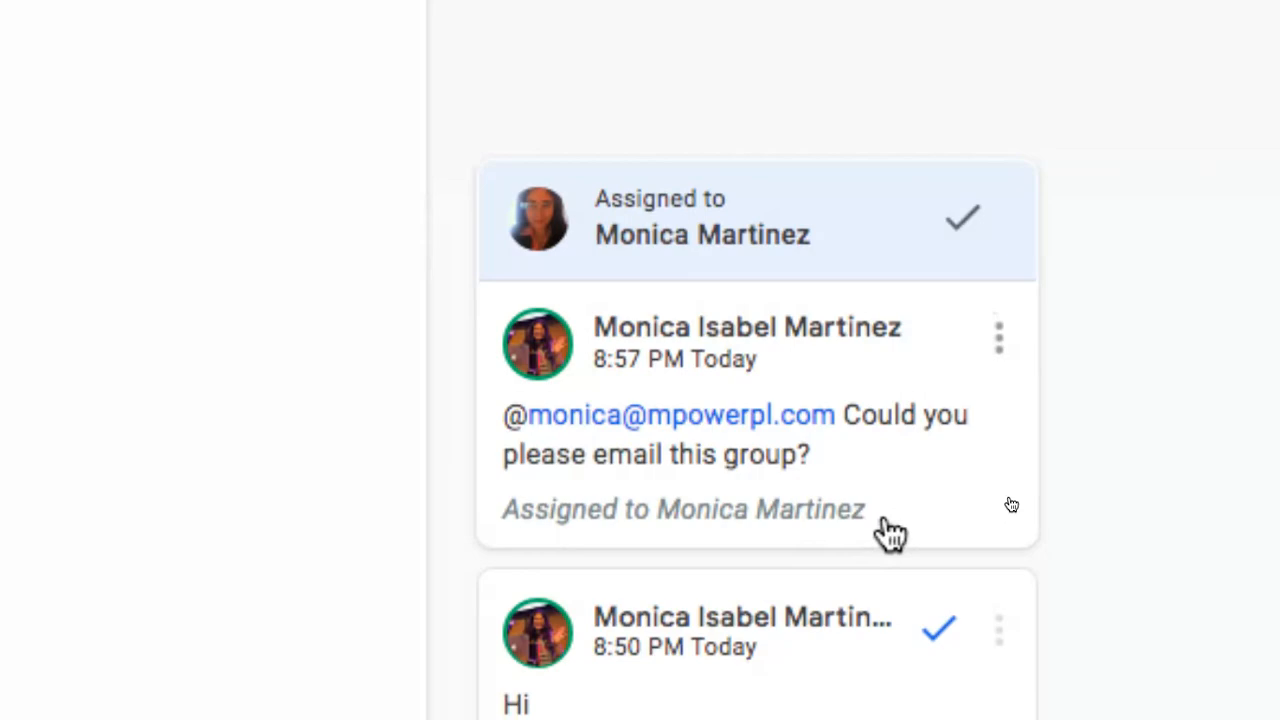